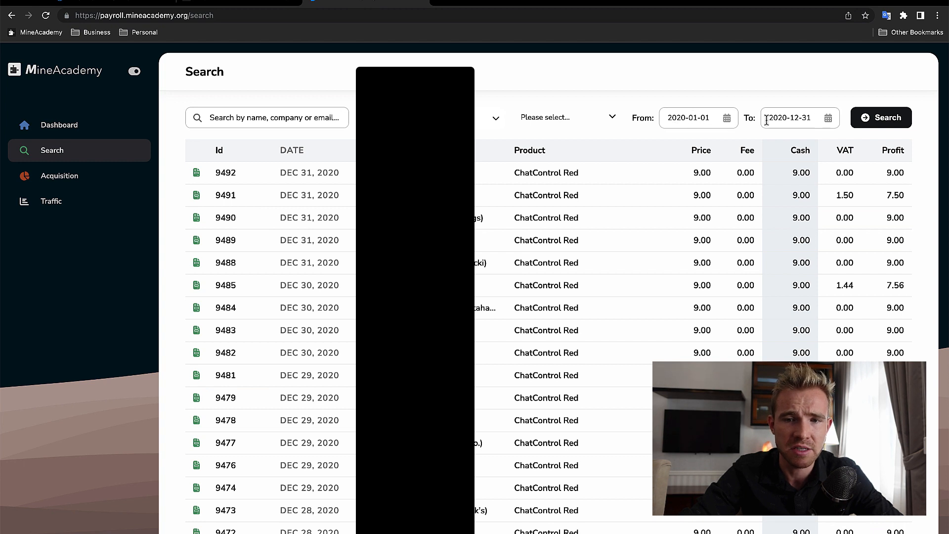
{"action": "mouse_move", "coordinate": [232, 151]}
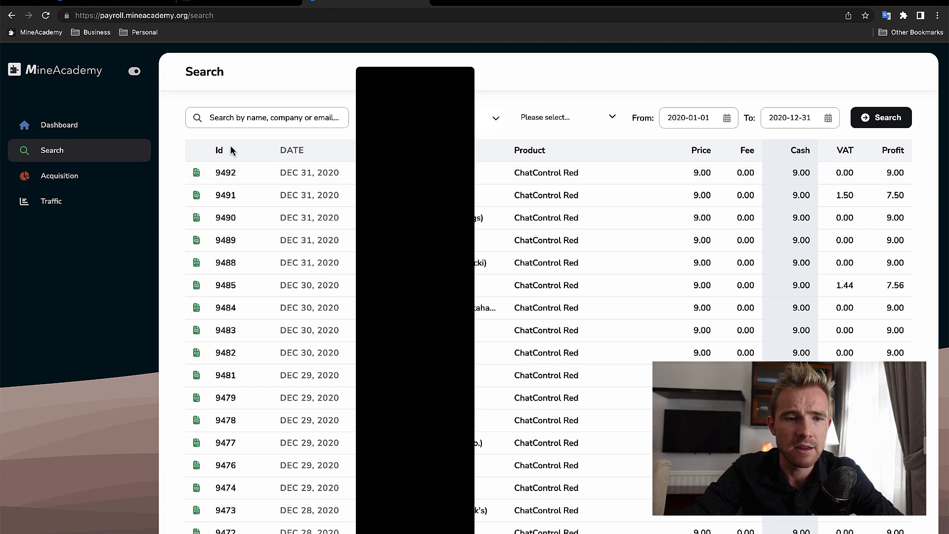
{"action": "mouse_move", "coordinate": [583, 311]}
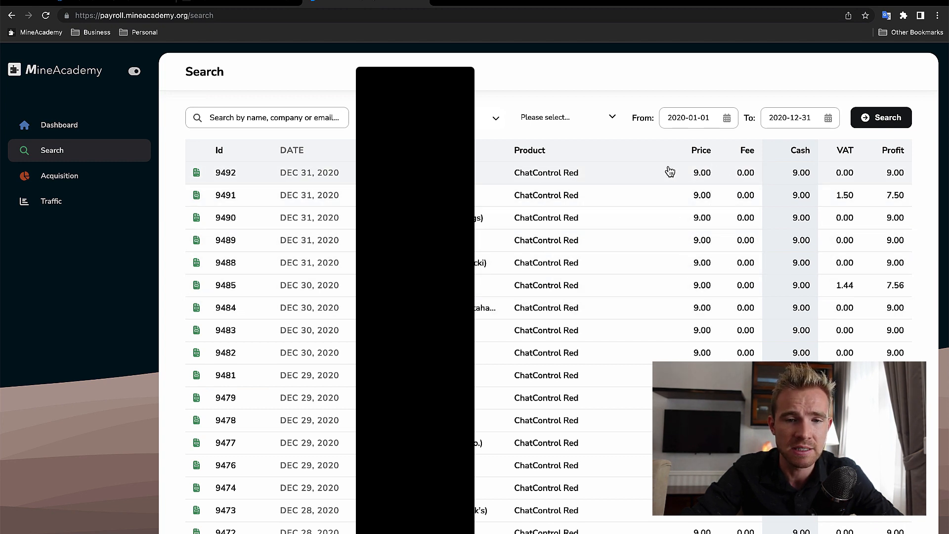
{"action": "mouse_move", "coordinate": [519, 179]}
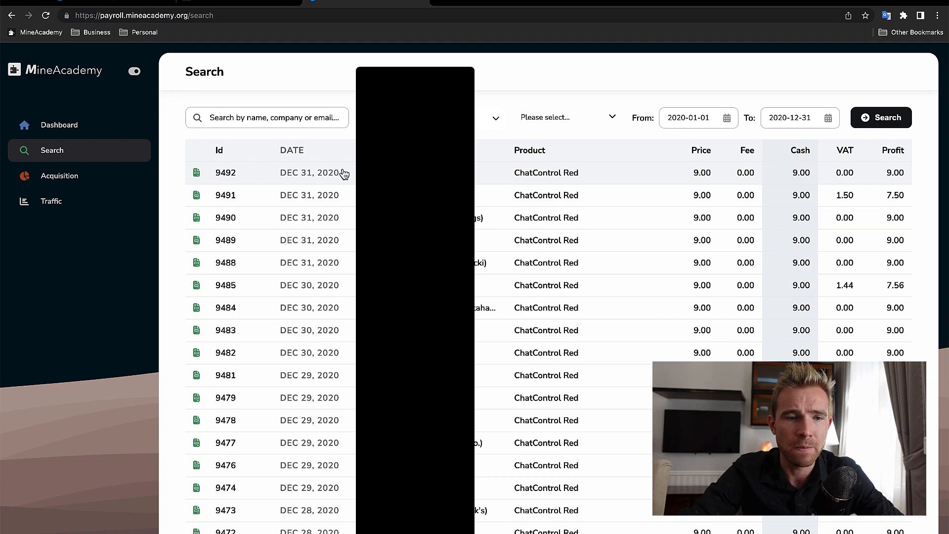
Step: Scroll the 2020 payroll results down from the December rows to the April ChatControl Pro orders
{"action": "scroll", "scroll_direction": "down", "scroll_amount": 3}
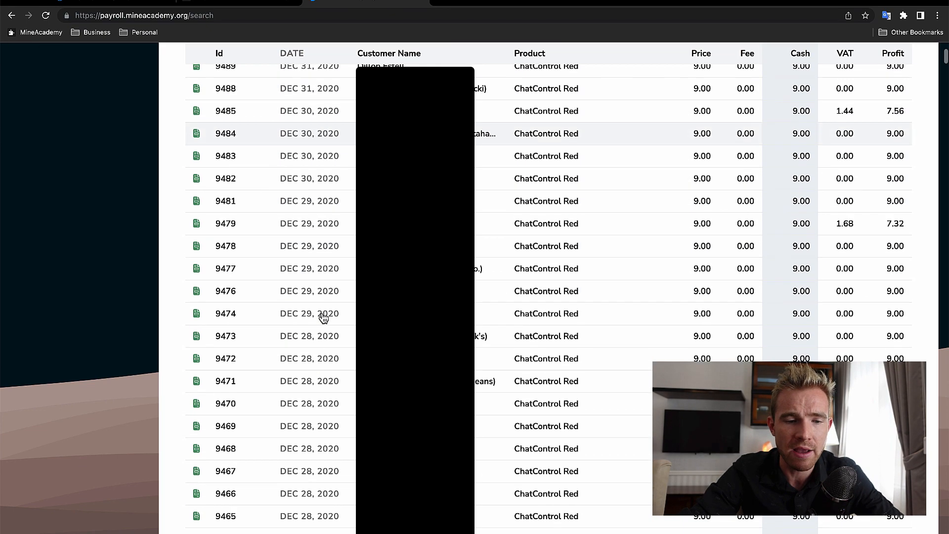
{"action": "scroll", "scroll_direction": "down", "scroll_amount": 3}
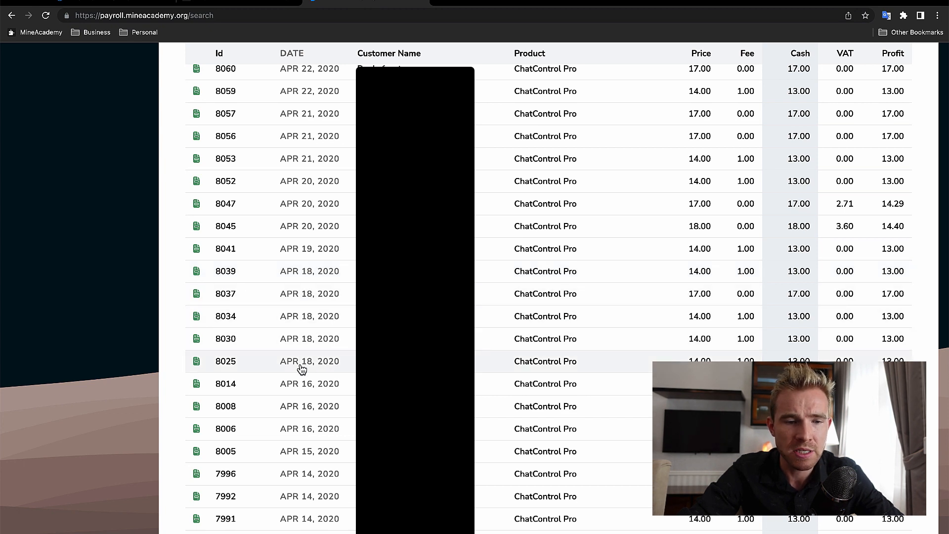
{"action": "mouse_move", "coordinate": [317, 309]}
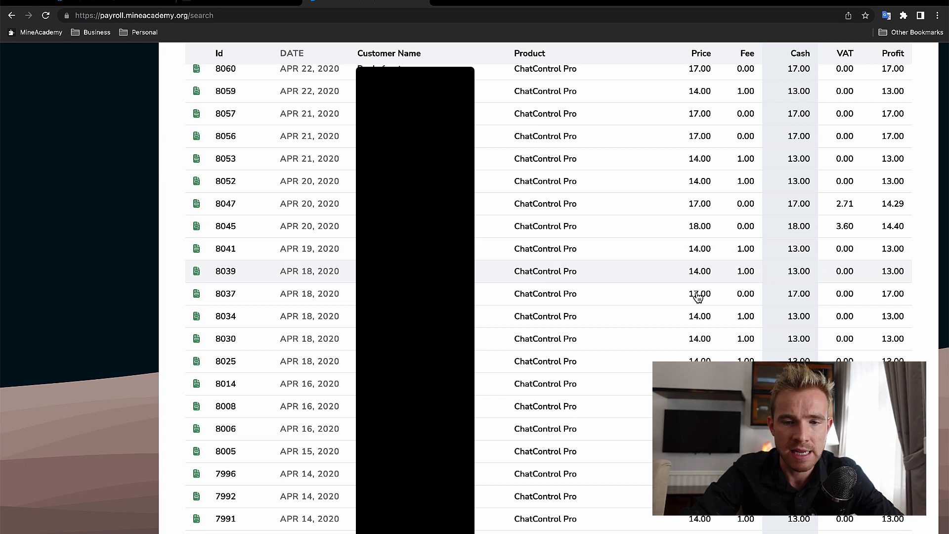
Step: Calculate 15*5 (75) and then 80*30 in the Spotlight calculator
{"action": "type", "text": "15"}
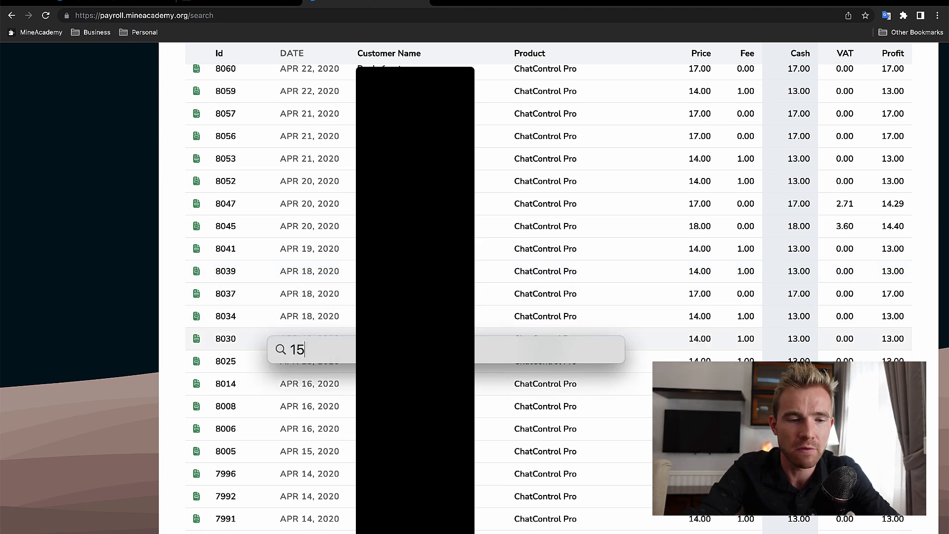
{"action": "type", "text": "*5"}
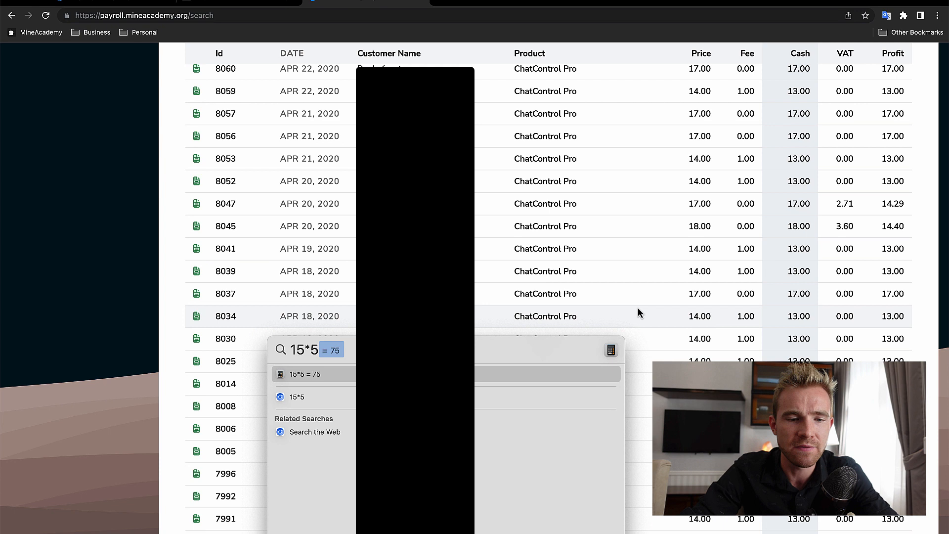
{"action": "type", "text": "(15*5)"}
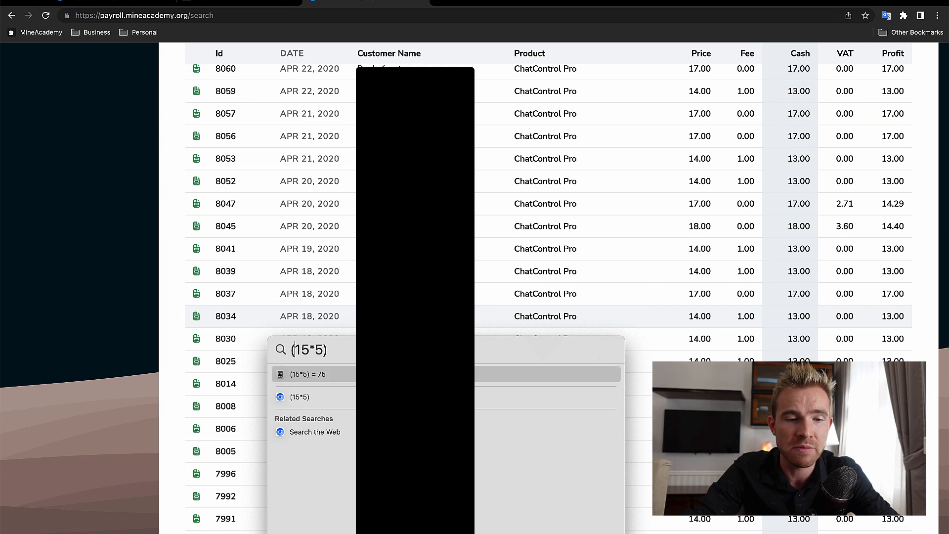
{"action": "type", "text": "80*30"}
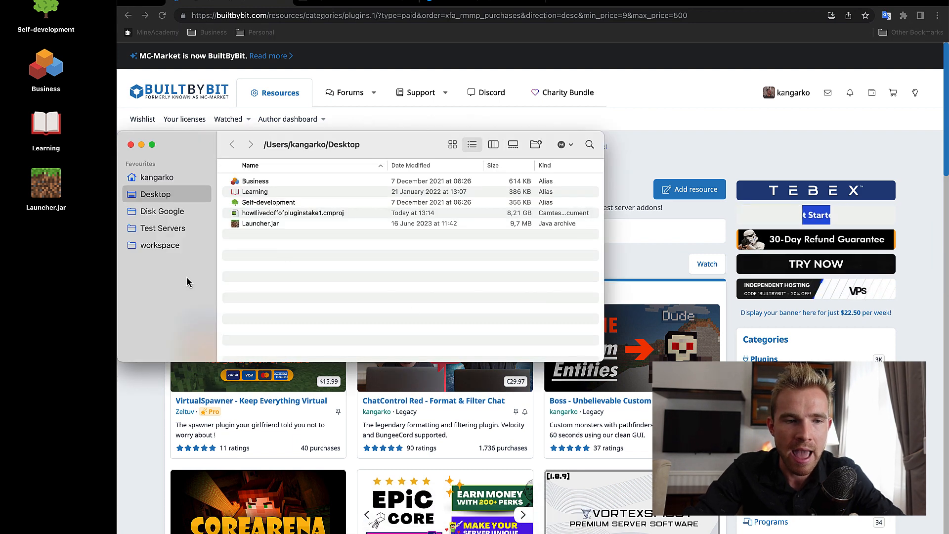
Step: Browse into the Test Servers folder and the MineAcademy server subfolder in Finder
{"action": "left_click", "coordinate": [162, 229]}
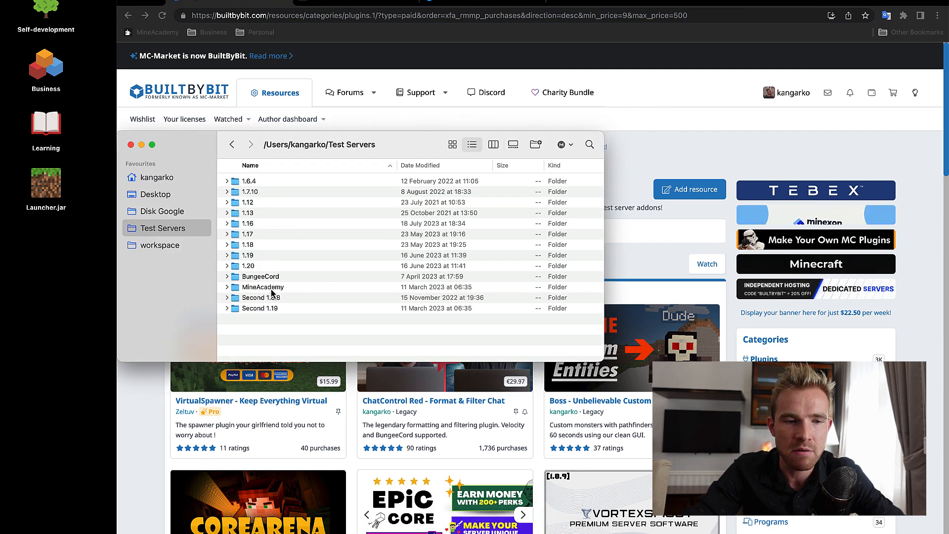
{"action": "double_click", "coordinate": [263, 287]}
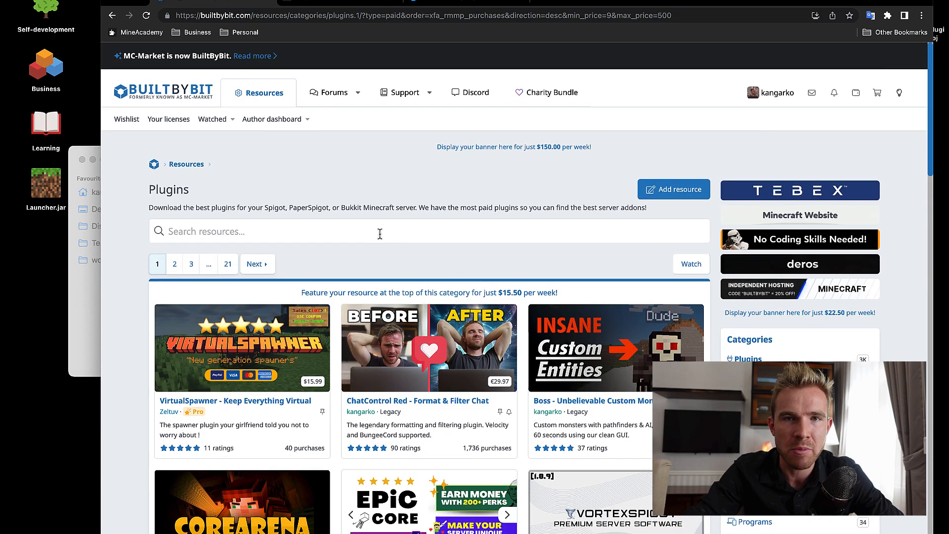
{"action": "left_click", "coordinate": [424, 15]}
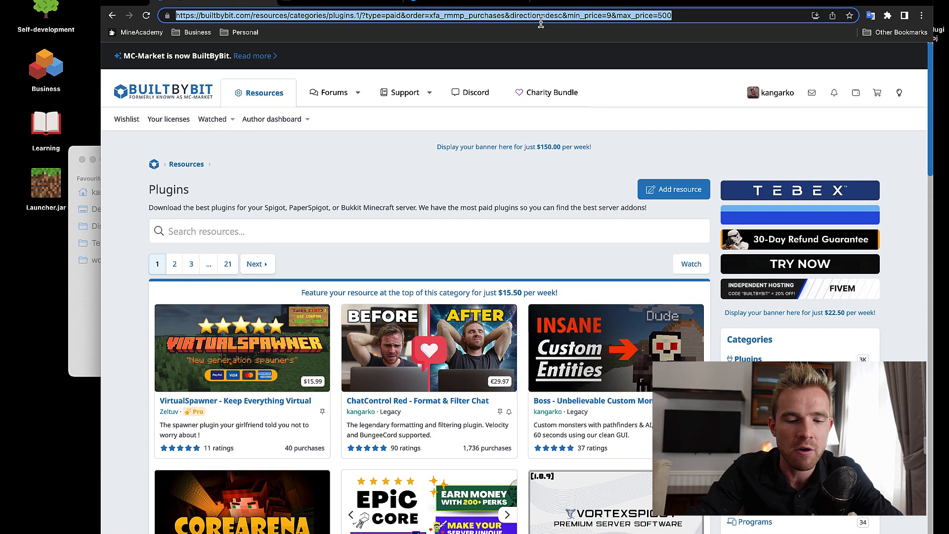
{"action": "type", "text": "spigotmc.org"}
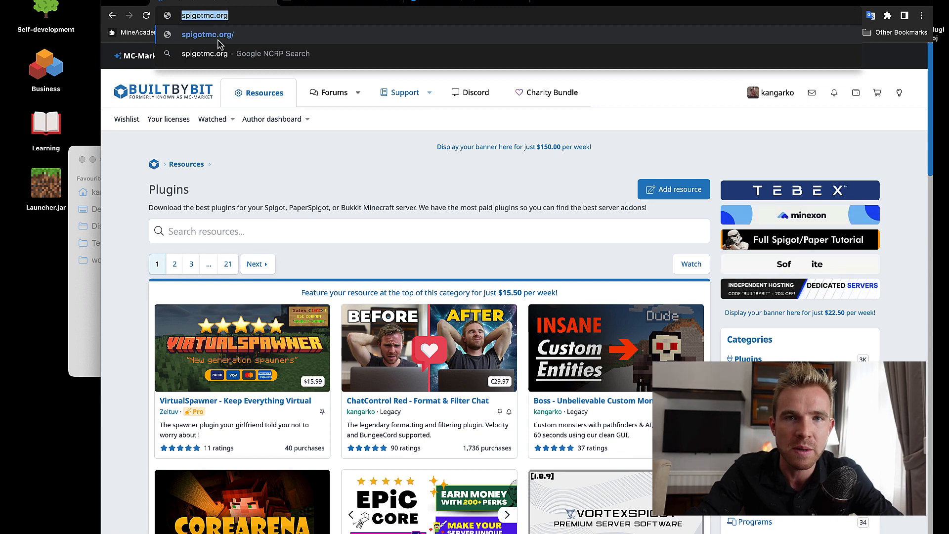
{"action": "type", "text": "bu"}
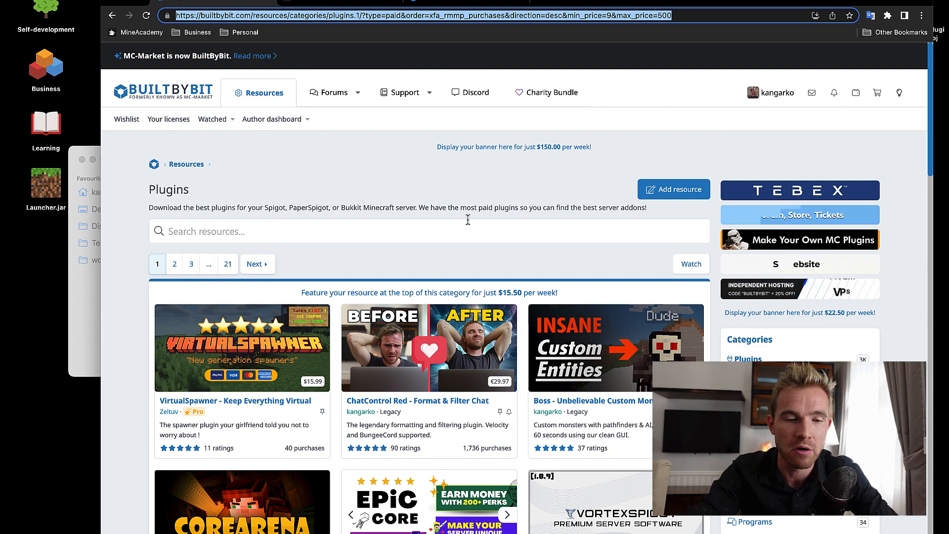
{"action": "scroll", "scroll_direction": "down", "scroll_amount": 3}
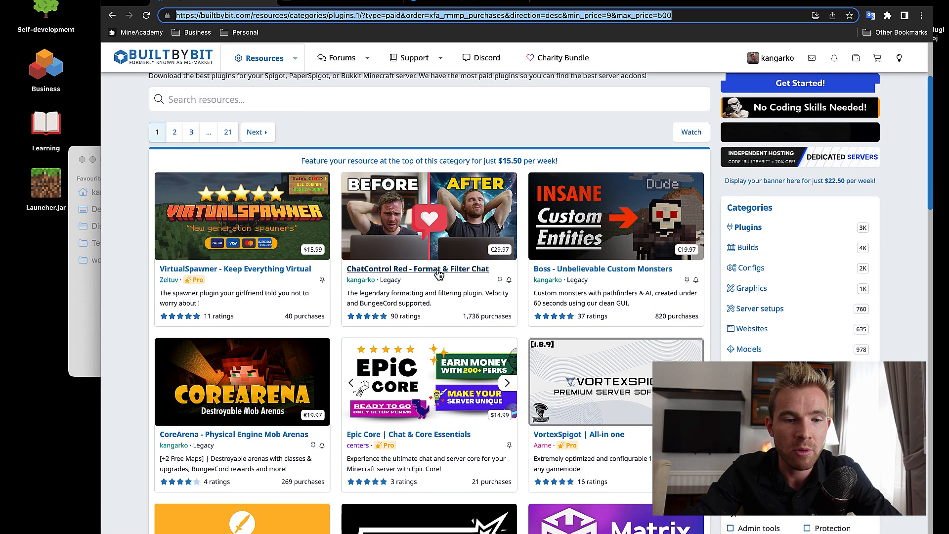
Step: Review the ChatControl Red resource page, scrolling through its overview and back up
{"action": "left_click", "coordinate": [417, 268]}
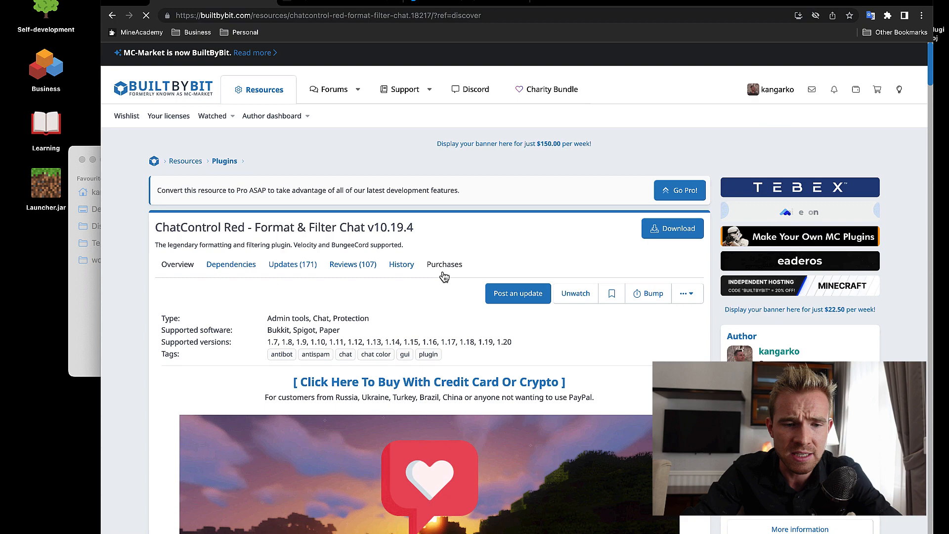
{"action": "scroll", "scroll_direction": "down", "scroll_amount": 3}
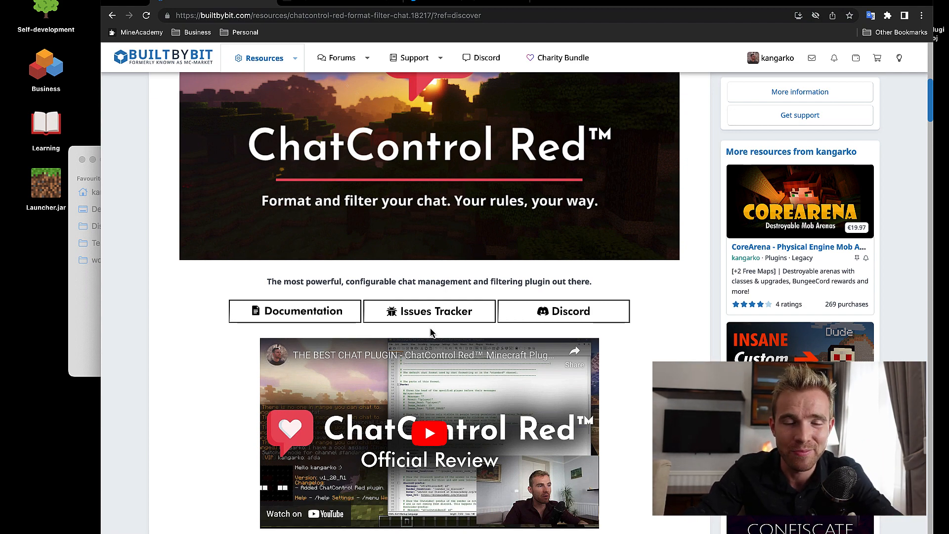
{"action": "scroll", "scroll_direction": "down", "scroll_amount": 3}
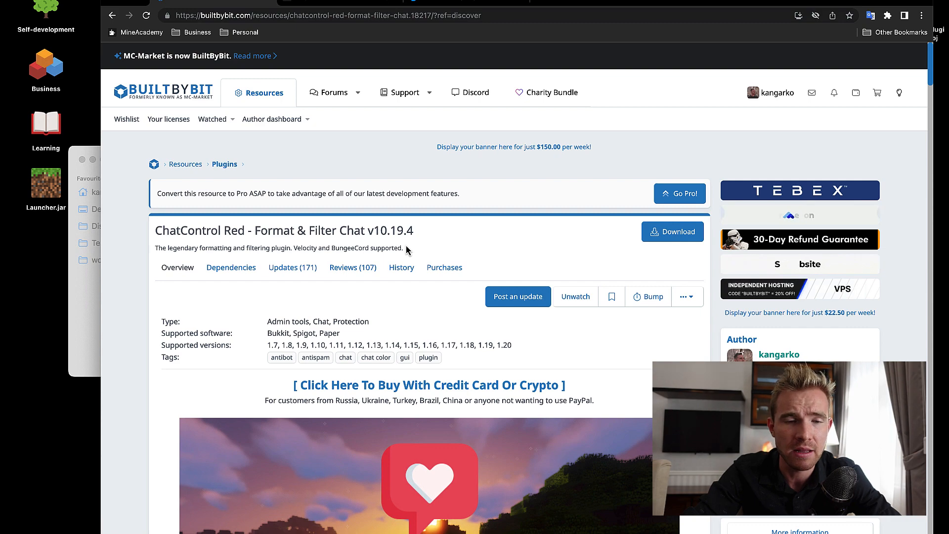
{"action": "scroll", "scroll_direction": "down", "scroll_amount": 3}
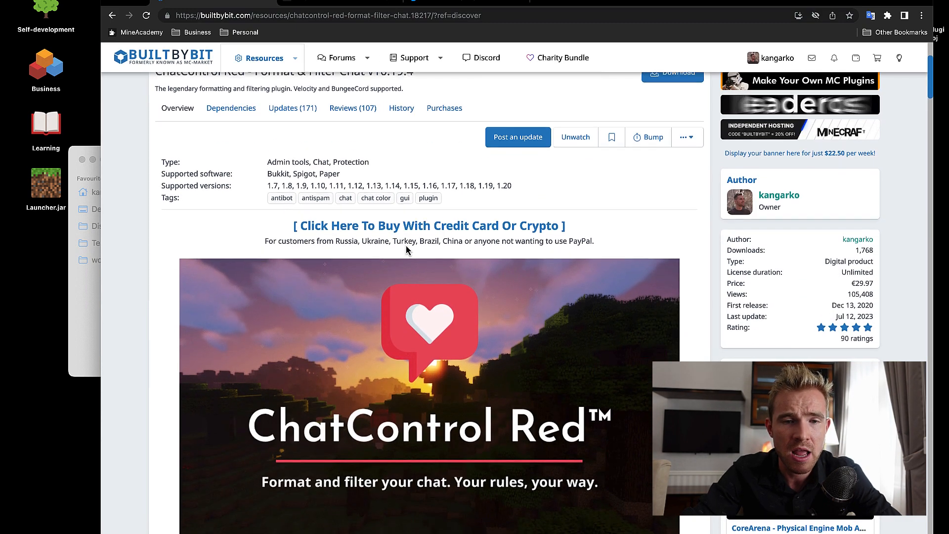
{"action": "scroll", "scroll_direction": "down", "scroll_amount": 3}
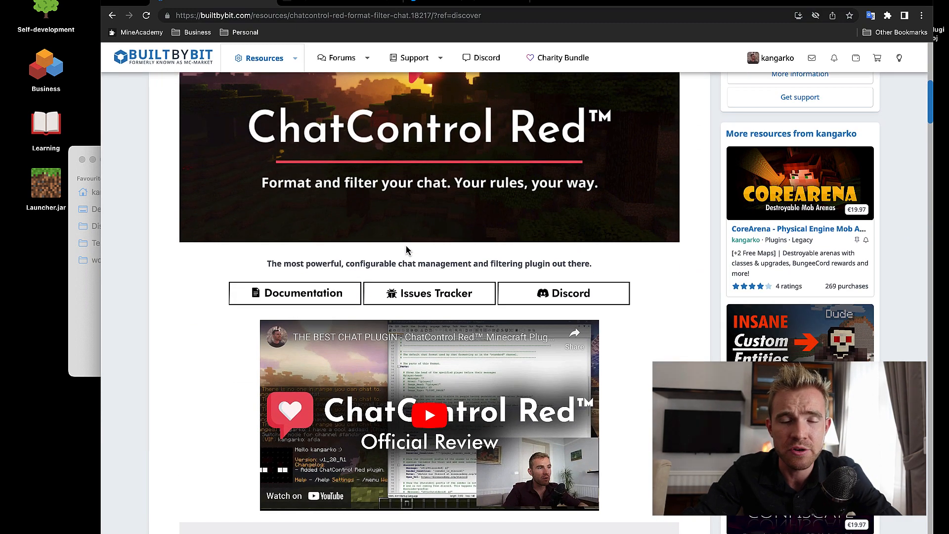
{"action": "scroll", "scroll_direction": "down", "scroll_amount": 3}
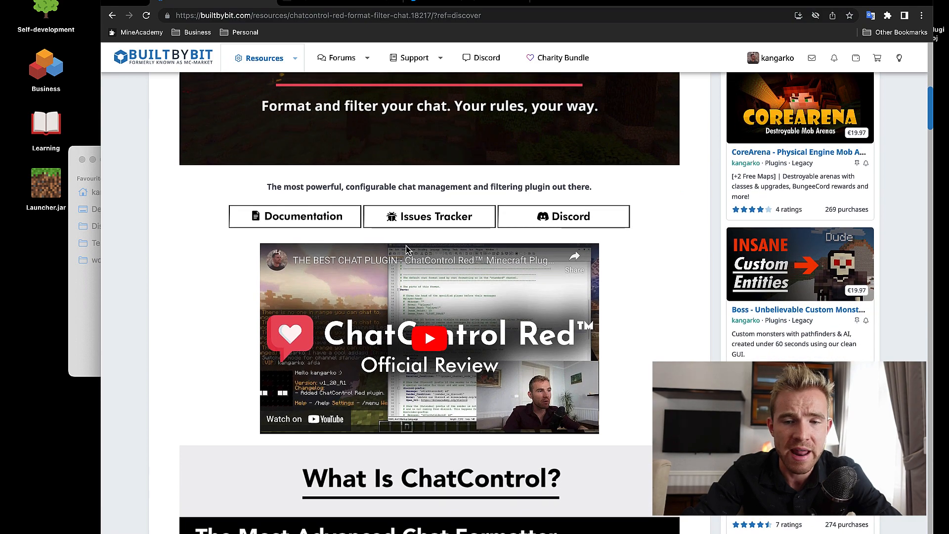
{"action": "scroll", "scroll_direction": "up", "scroll_amount": 3}
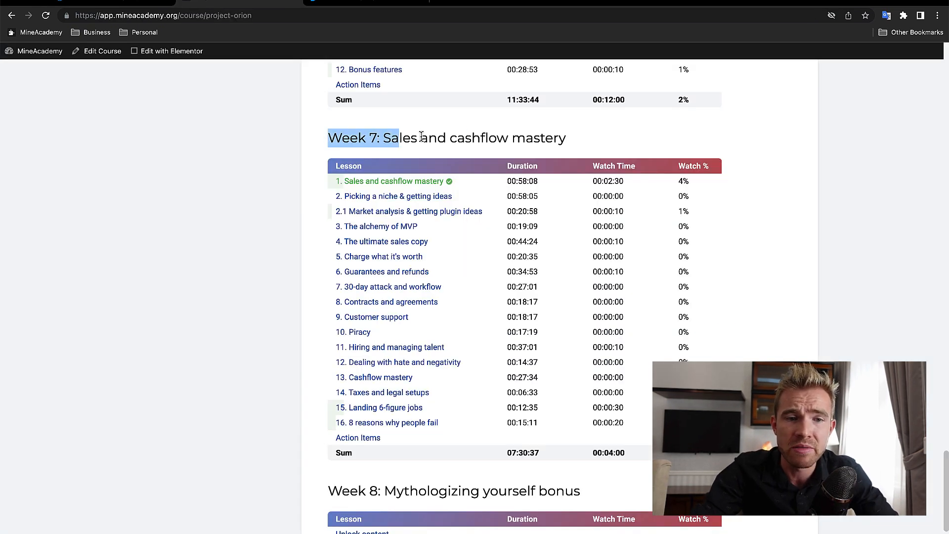
Step: Highlight the Week 7 total duration 07:30:37 and the first four lesson rows
{"action": "double_click", "coordinate": [522, 452]}
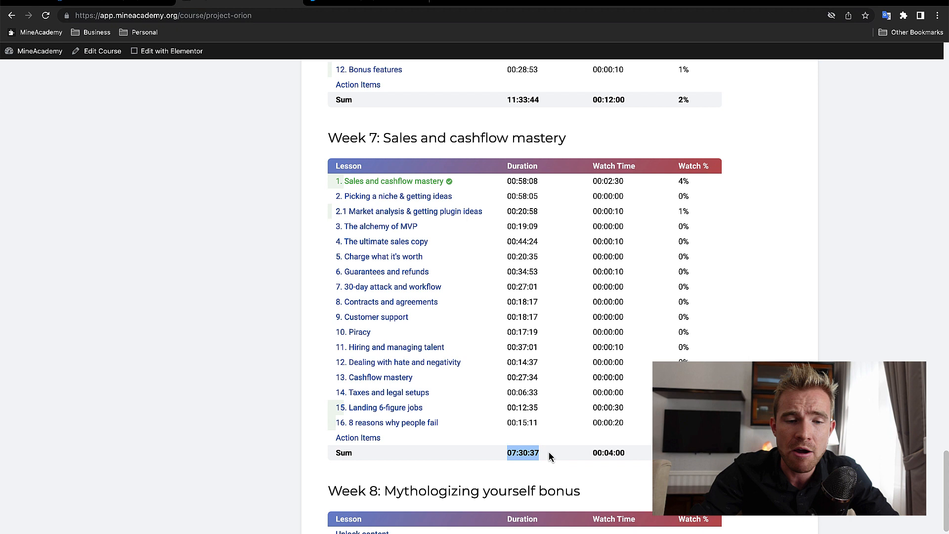
{"action": "left_click_drag", "start_coordinate": [522, 452], "coordinate": [337, 196]}
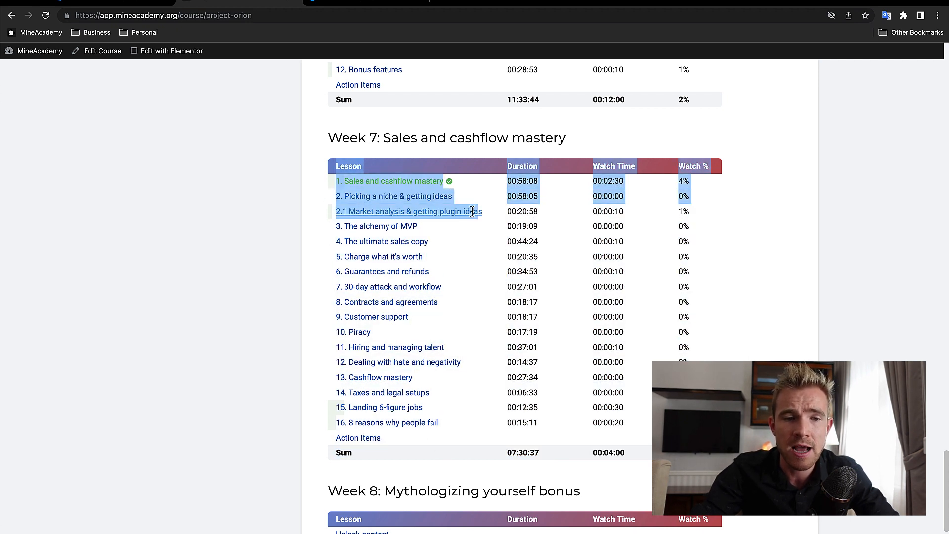
{"action": "left_click_drag", "start_coordinate": [472, 212], "coordinate": [440, 247]}
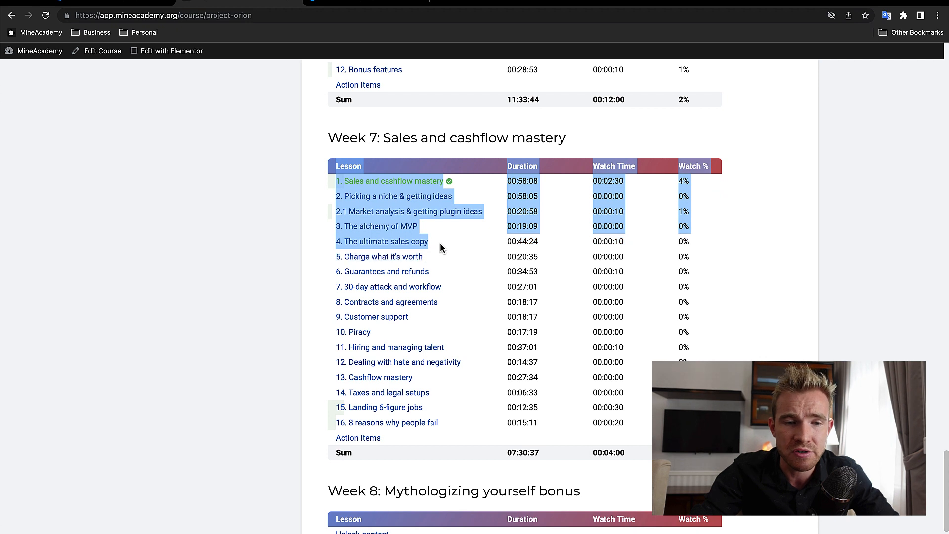
{"action": "mouse_move", "coordinate": [382, 271]}
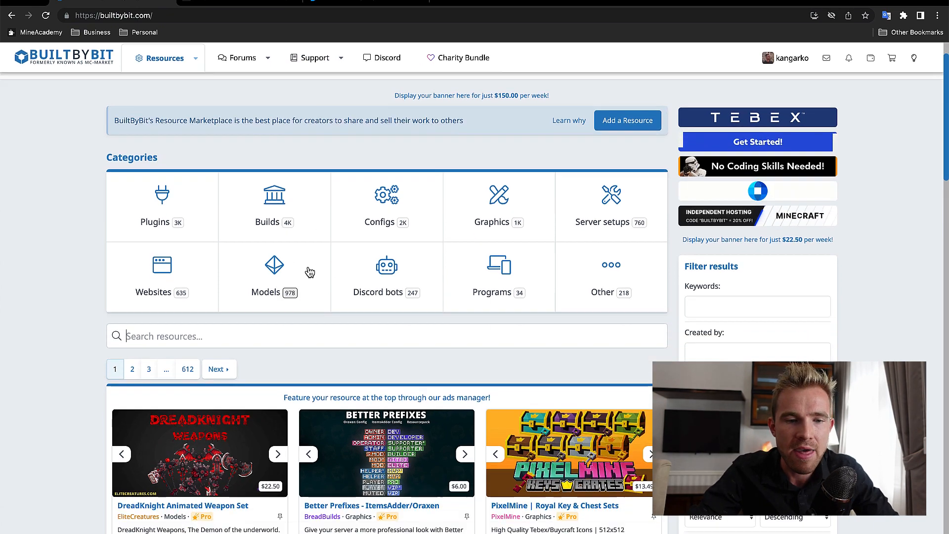
Step: Browse the Plugins category down to its filters and show only paid plugins
{"action": "scroll", "scroll_direction": "down", "scroll_amount": 3}
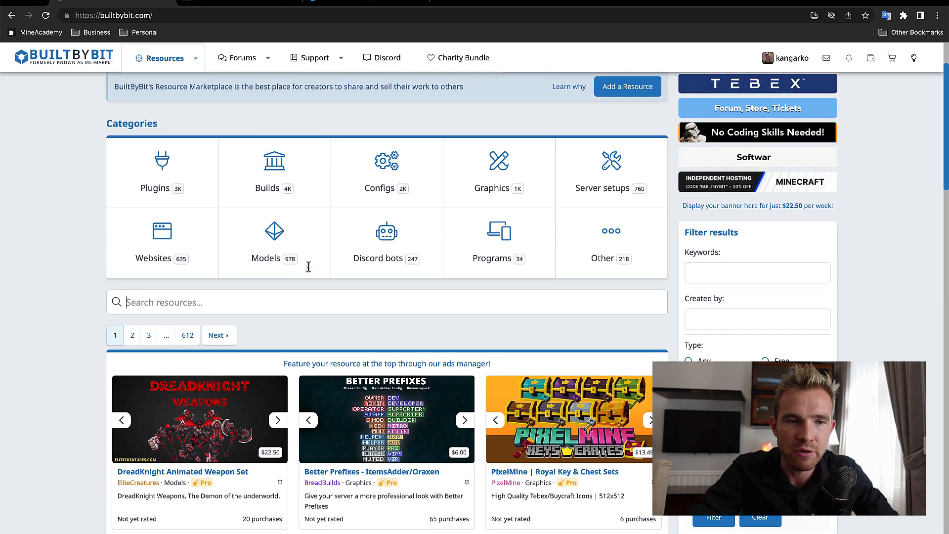
{"action": "left_click", "coordinate": [161, 172]}
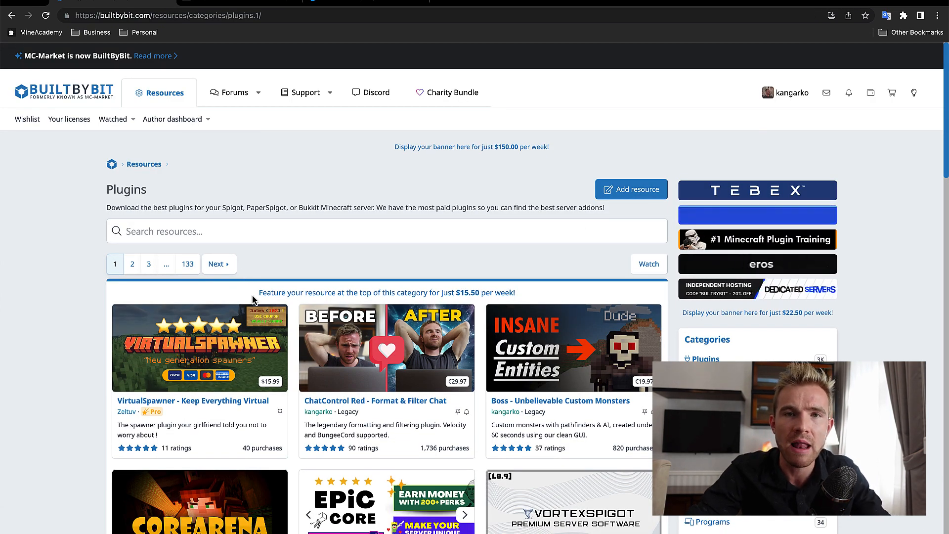
{"action": "scroll", "scroll_direction": "down", "scroll_amount": 3}
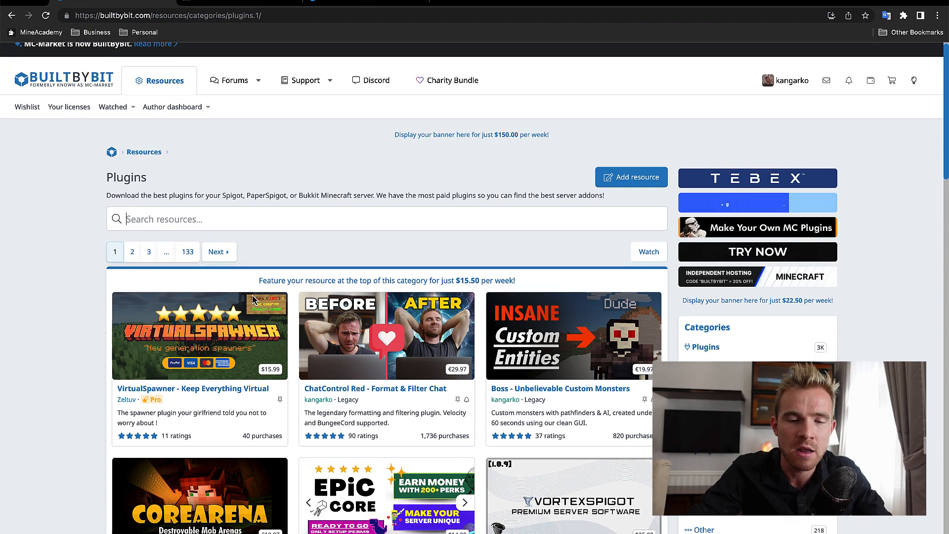
{"action": "scroll", "scroll_direction": "down", "scroll_amount": 3}
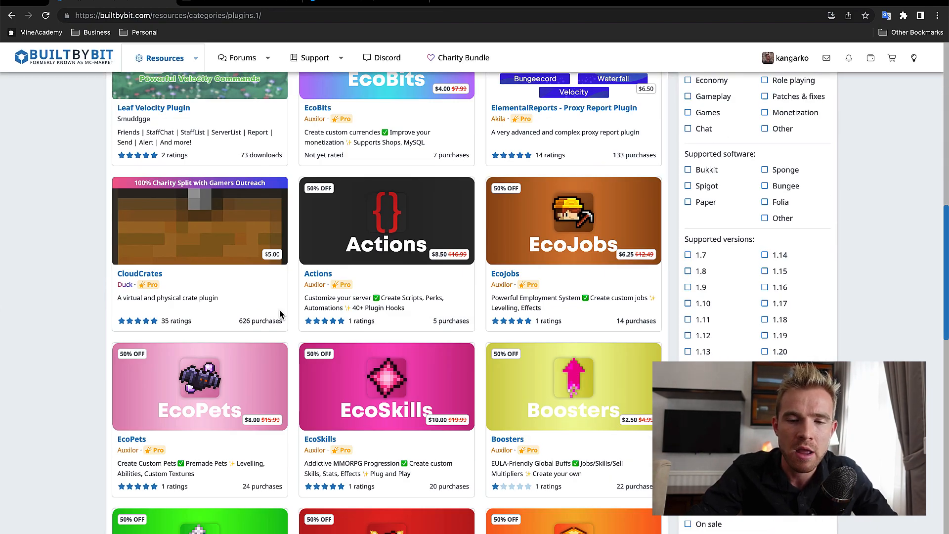
{"action": "scroll", "scroll_direction": "down", "scroll_amount": 3}
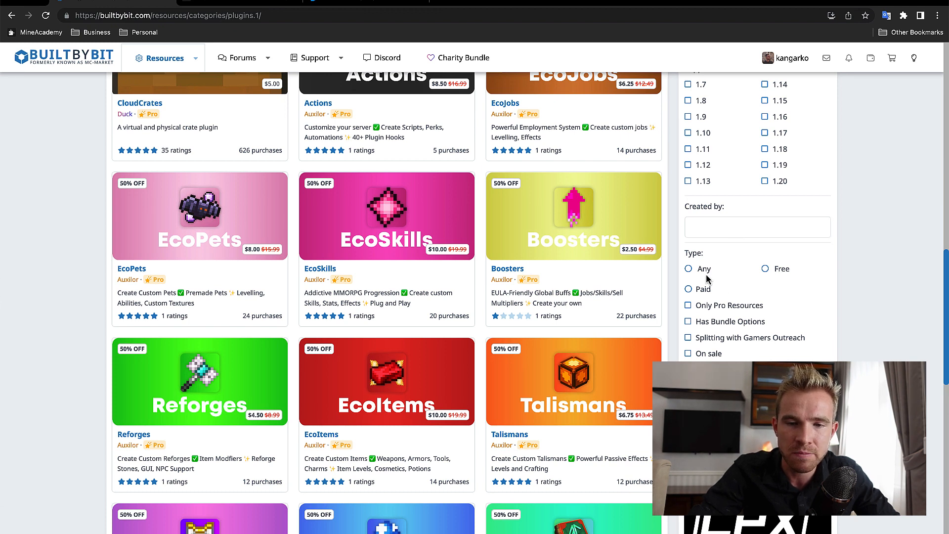
{"action": "left_click", "coordinate": [688, 289]}
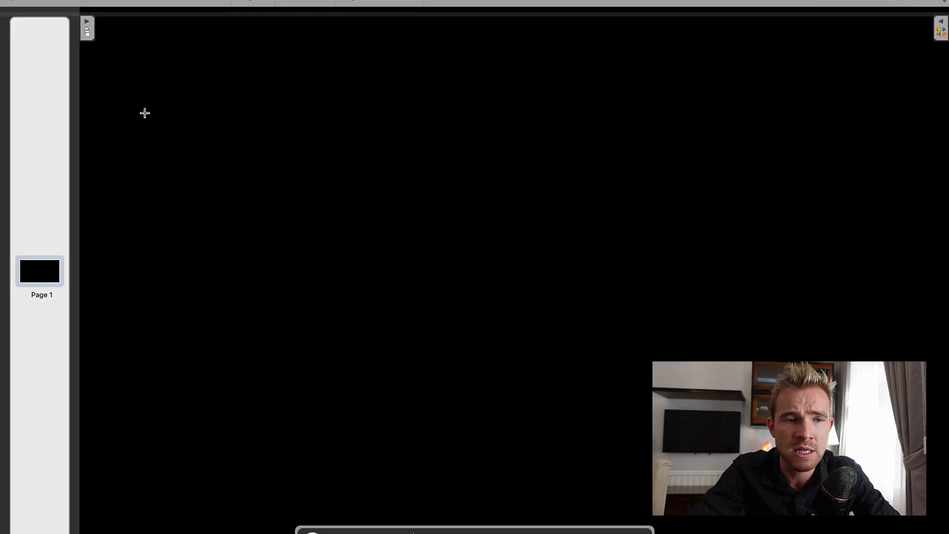
Step: Sketch a table headed Date, #, $ and Changelog with its grid lines on the whiteboard
{"action": "left_click_drag", "start_coordinate": [176, 82], "coordinate": [182, 128]}
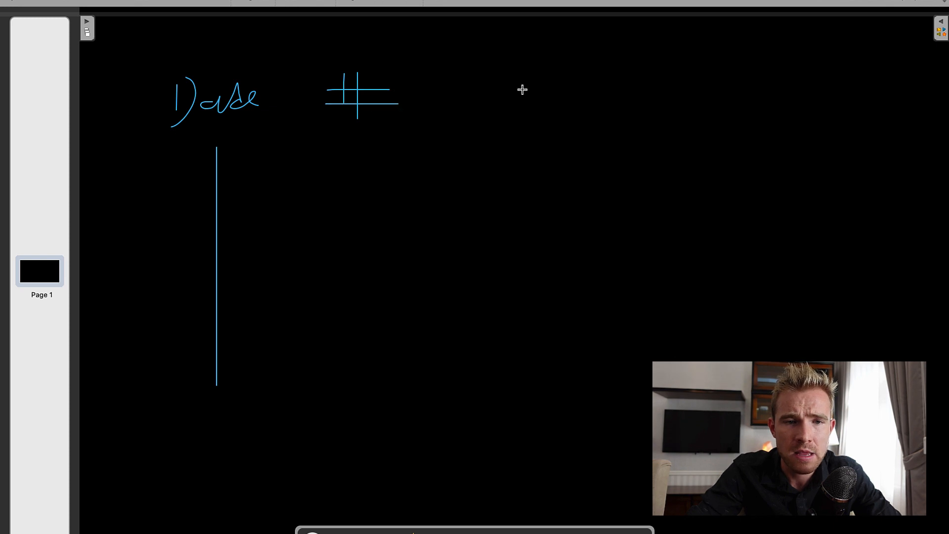
{"action": "left_click_drag", "start_coordinate": [517, 55], "coordinate": [517, 131]}
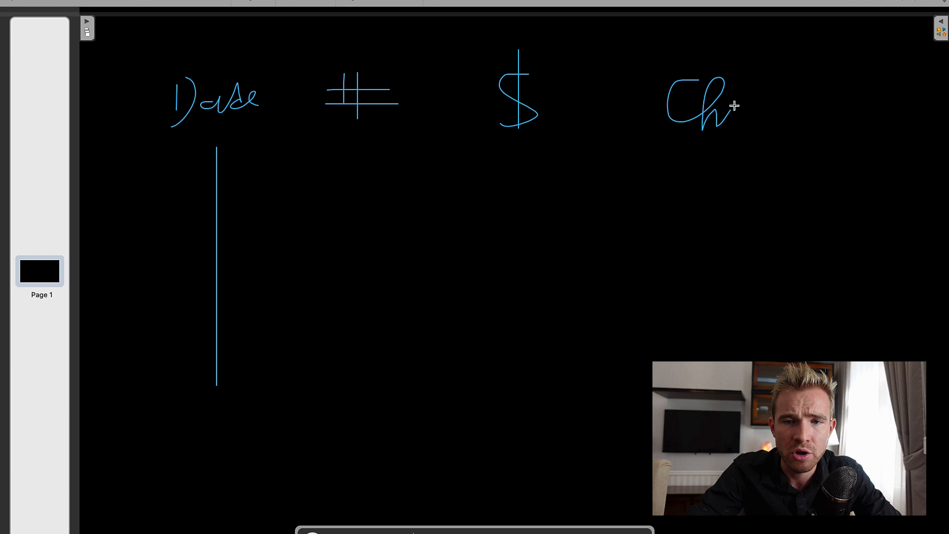
{"action": "left_click_drag", "start_coordinate": [733, 106], "coordinate": [823, 109]}
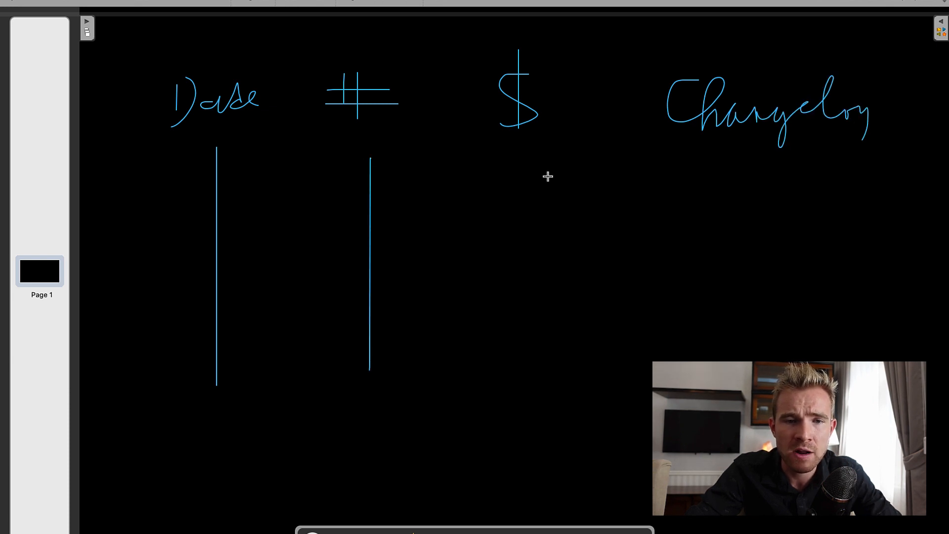
{"action": "left_click_drag", "start_coordinate": [128, 182], "coordinate": [869, 174]}
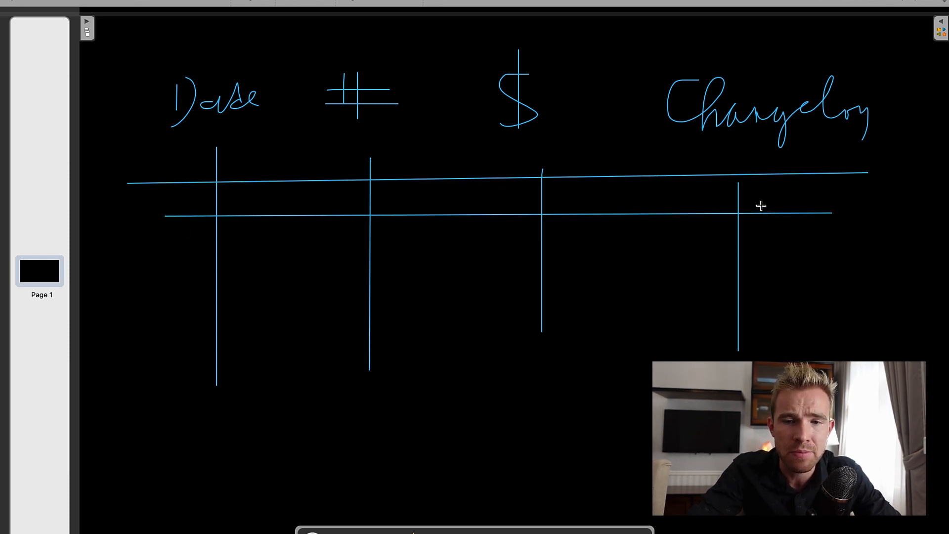
{"action": "left_click_drag", "start_coordinate": [756, 217], "coordinate": [781, 218]}
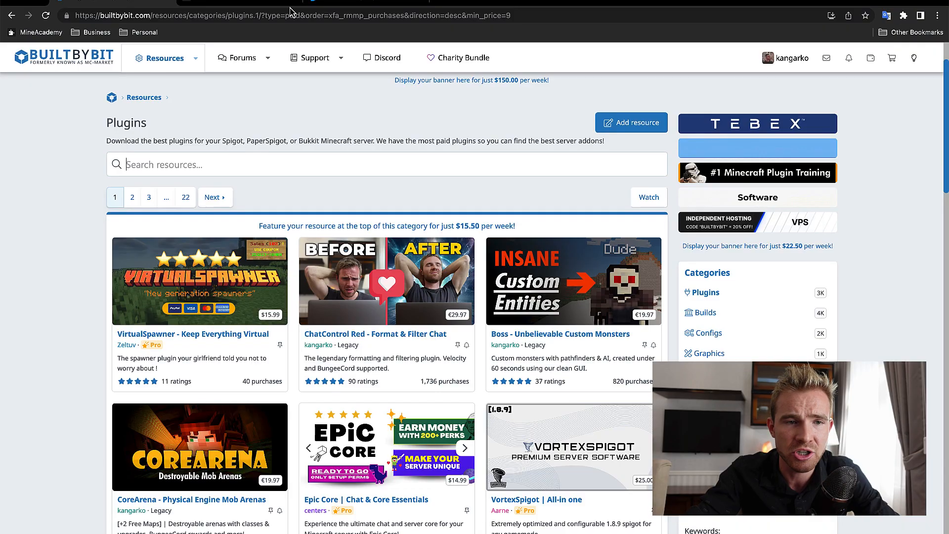
Step: Enter 'imgur' while reviewing the paid plugins list sorted by purchases
{"action": "type", "text": "imgur"}
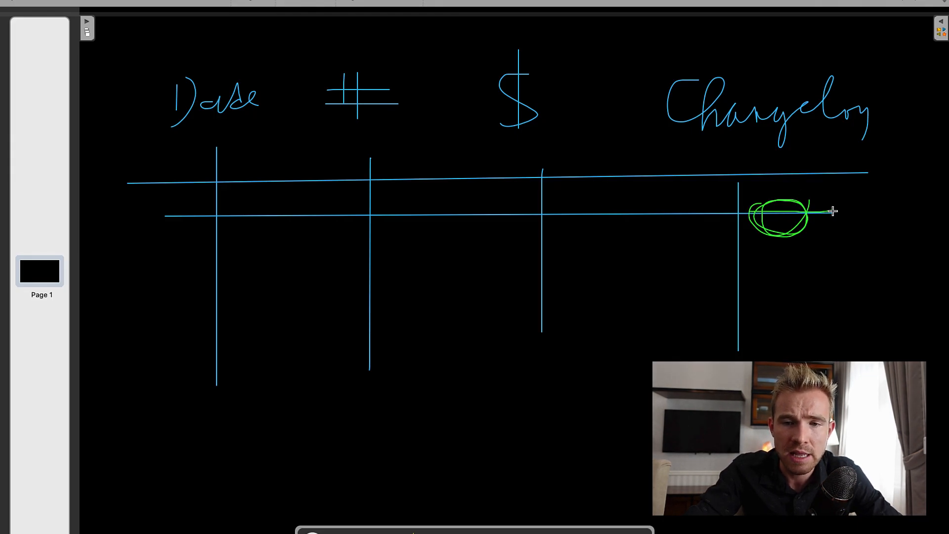
Step: Strike a green line through the circled first Changelog cell
{"action": "left_click_drag", "start_coordinate": [750, 212], "coordinate": [844, 205]}
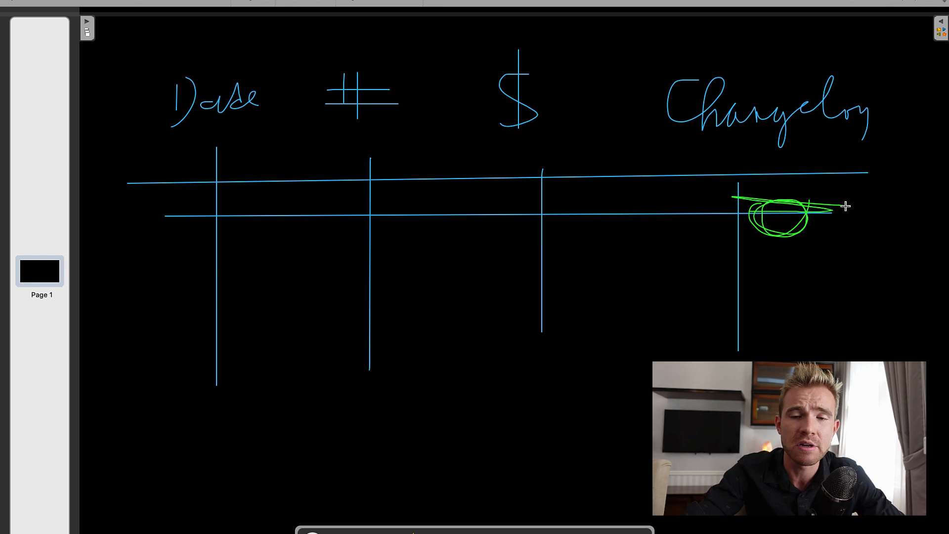
{"action": "mouse_move", "coordinate": [695, 237]}
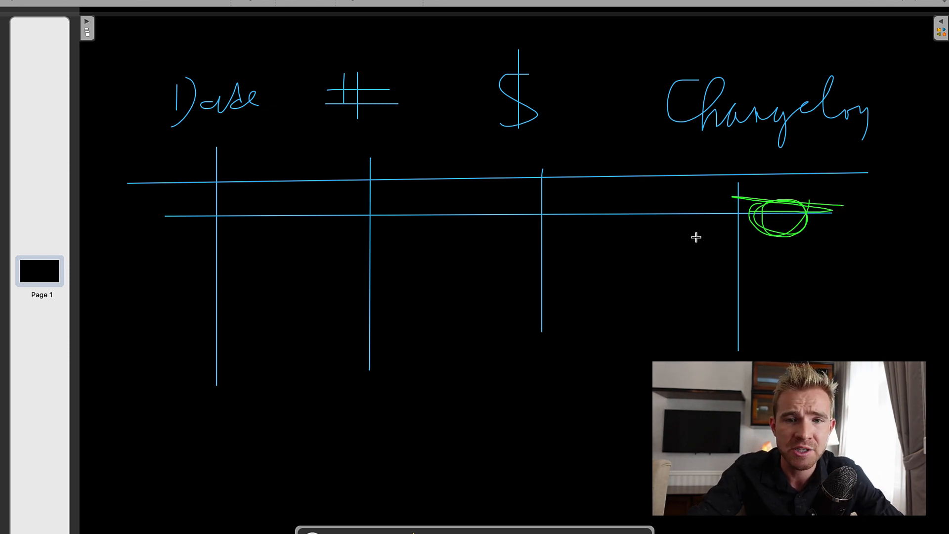
{"action": "mouse_move", "coordinate": [402, 87]}
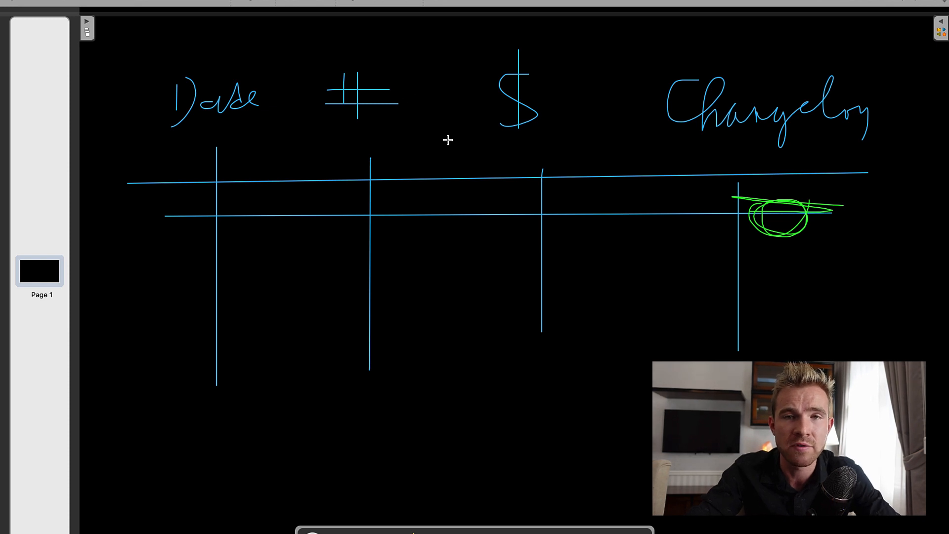
{"action": "mouse_move", "coordinate": [314, 262]}
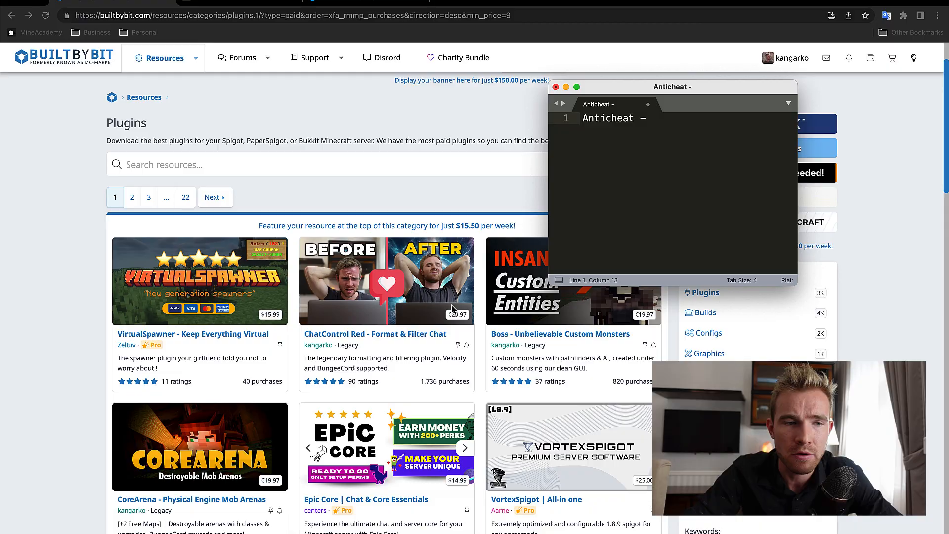
Step: Scroll the paid plugins listing to the bottom of page one, noting 'Anticheat - 4 +'
{"action": "scroll", "scroll_direction": "down", "scroll_amount": 3}
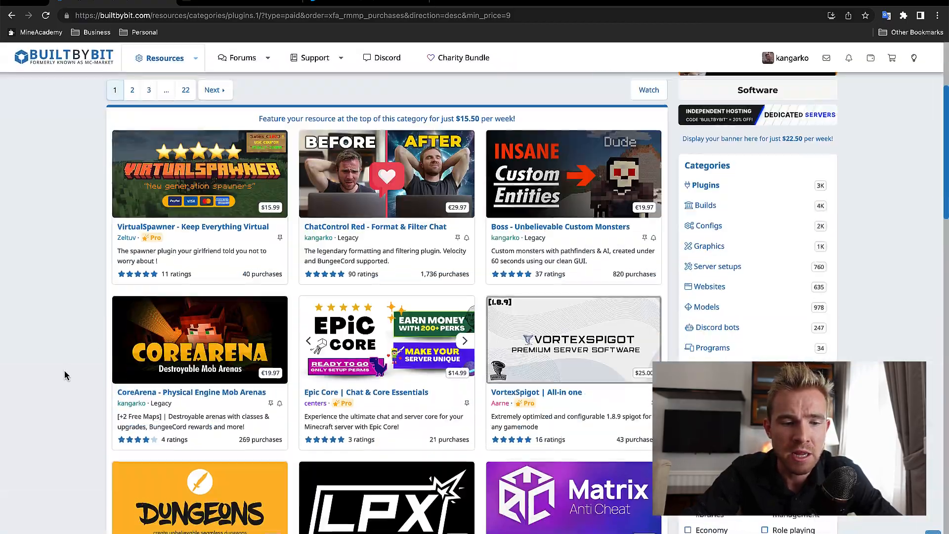
{"action": "scroll", "scroll_direction": "down", "scroll_amount": 3}
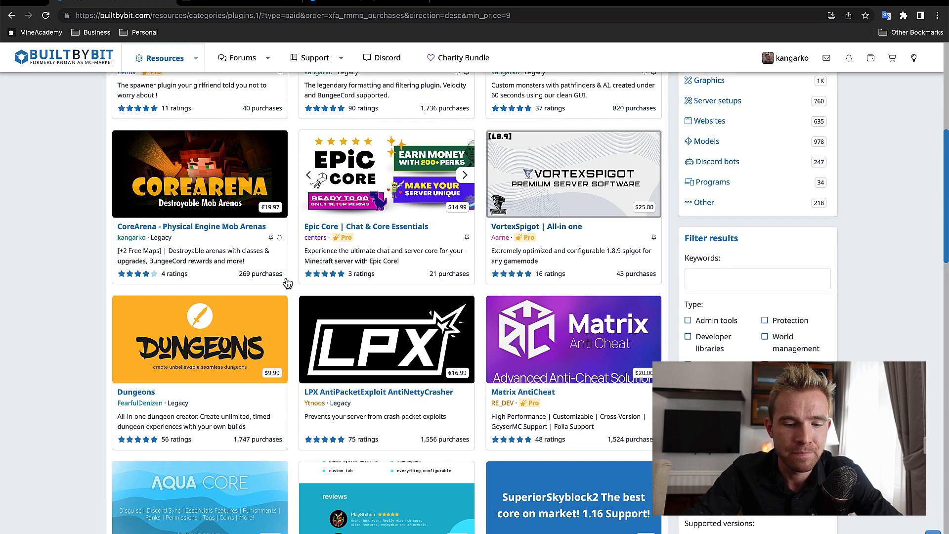
{"action": "mouse_move", "coordinate": [369, 392]}
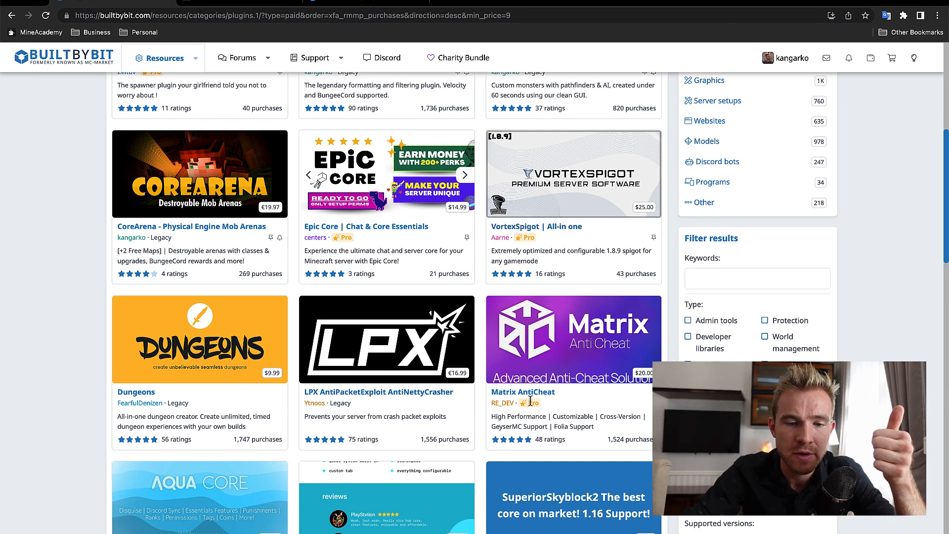
{"action": "scroll", "scroll_direction": "down", "scroll_amount": 3}
{"action": "type", "text": "Anticheat - 4 +"}
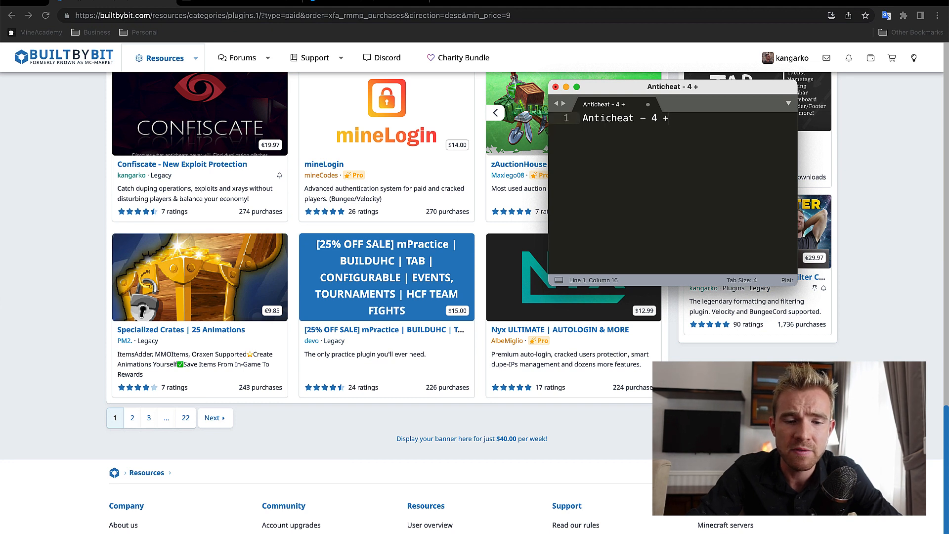
Step: Add note lines 'CUstom Items', 'UHC' and '[Top 5 plugin pages]' below the anticheat line
{"action": "type", "text": "G"}
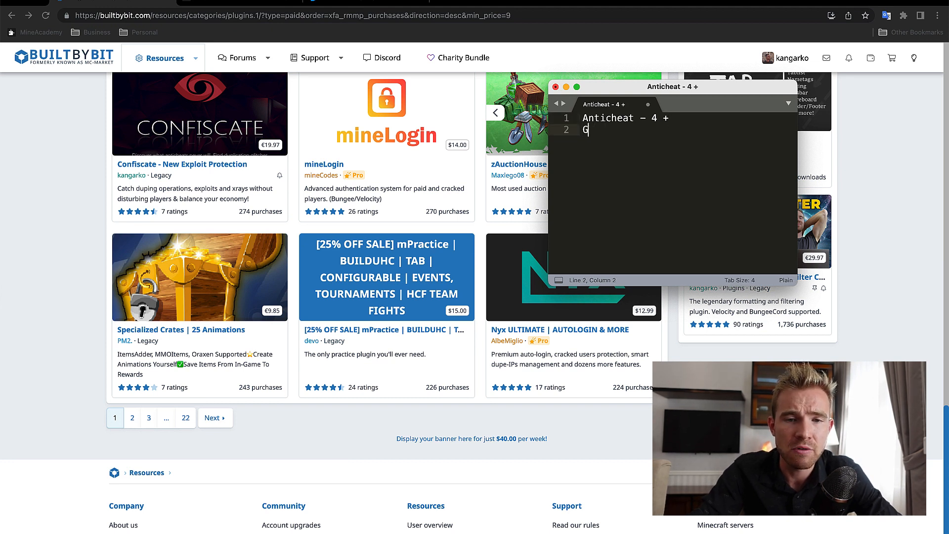
{"action": "type", "text": "Ustom Items"}
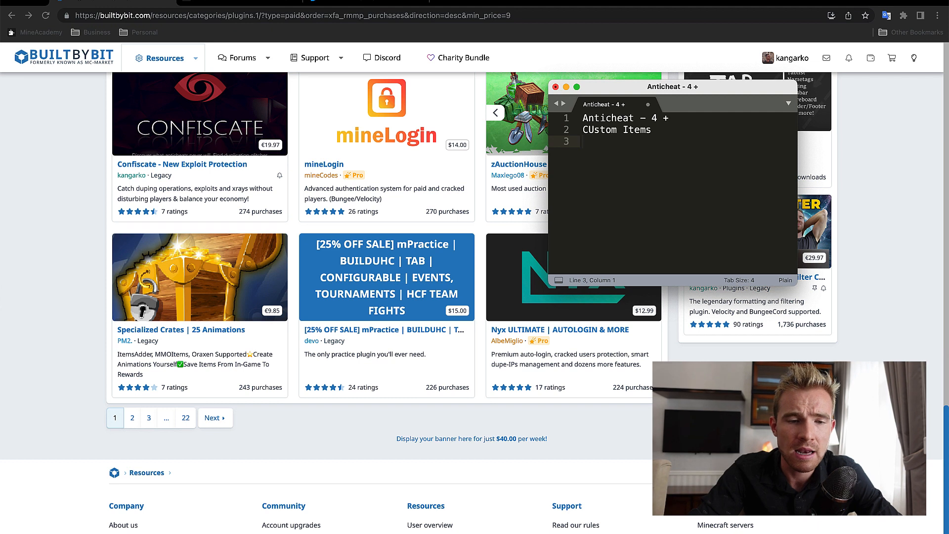
{"action": "type", "text": "UHC"}
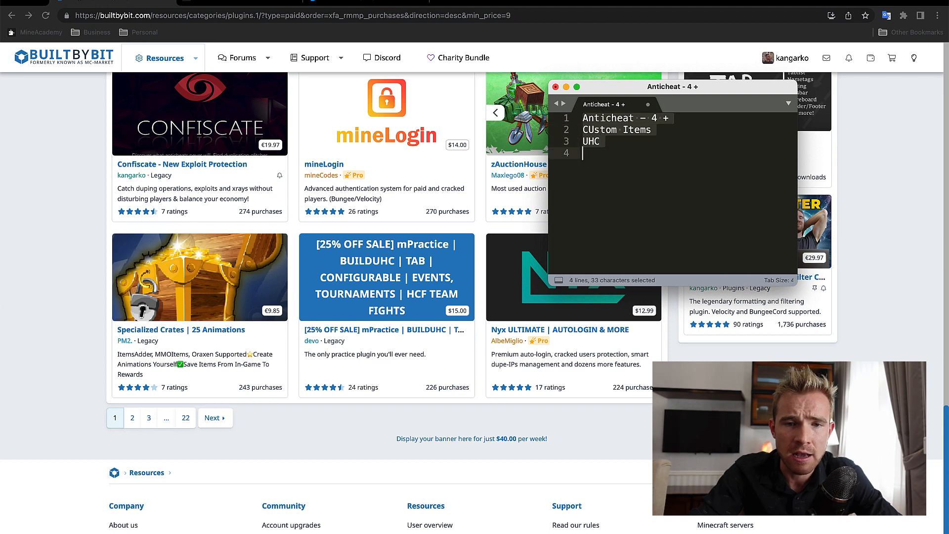
{"action": "type", "text": "Top 5 plugin pages]"}
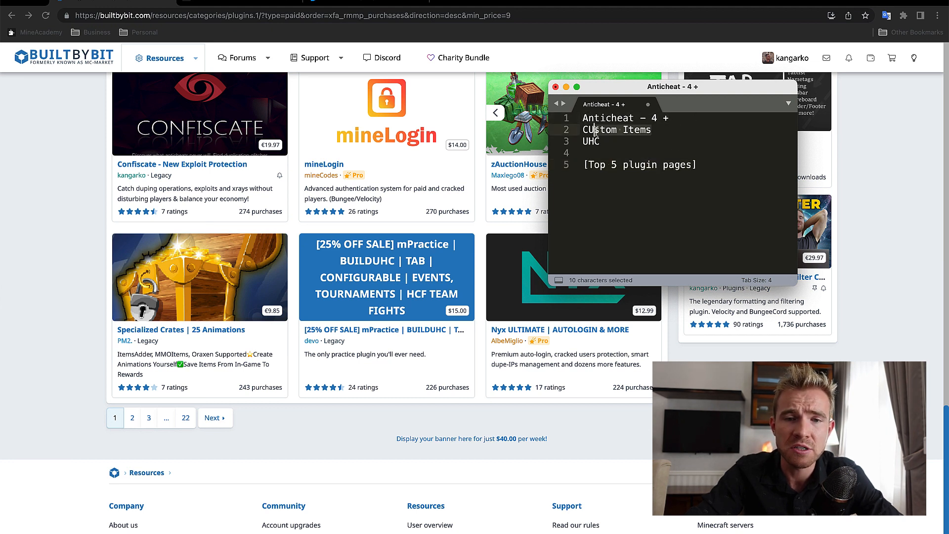
Step: Move the notes window aside and scroll the best-selling paid plugins listing into view
{"action": "left_click_drag", "start_coordinate": [673, 87], "coordinate": [730, 171]}
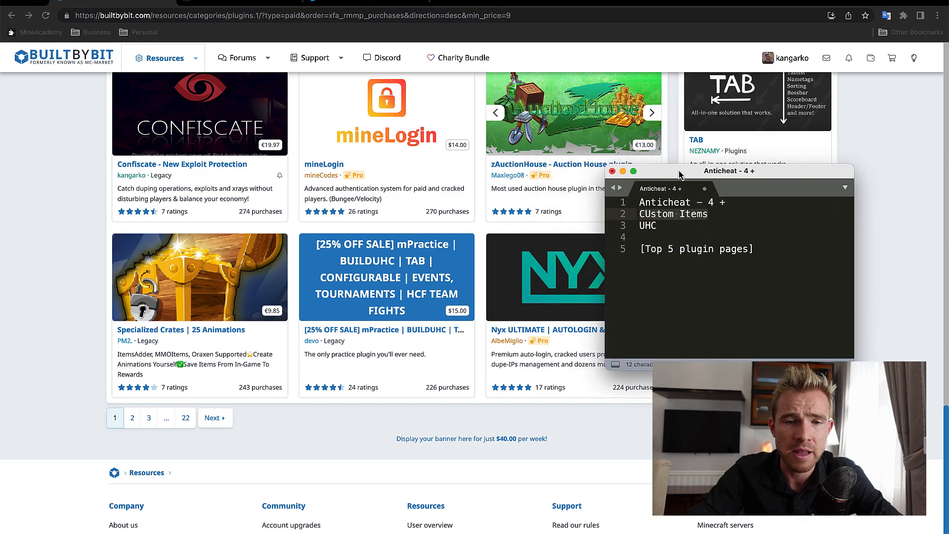
{"action": "scroll", "scroll_direction": "down", "scroll_amount": 3}
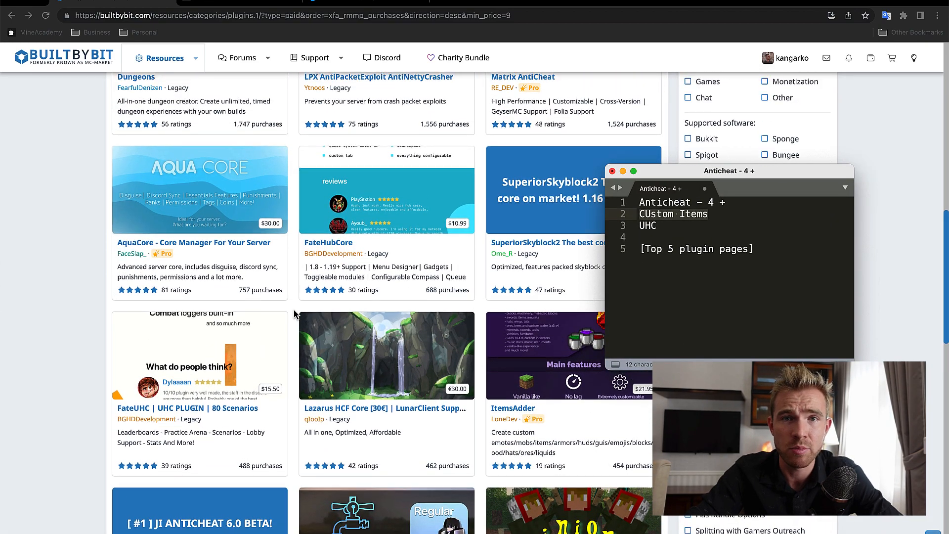
{"action": "scroll", "scroll_direction": "down", "scroll_amount": 3}
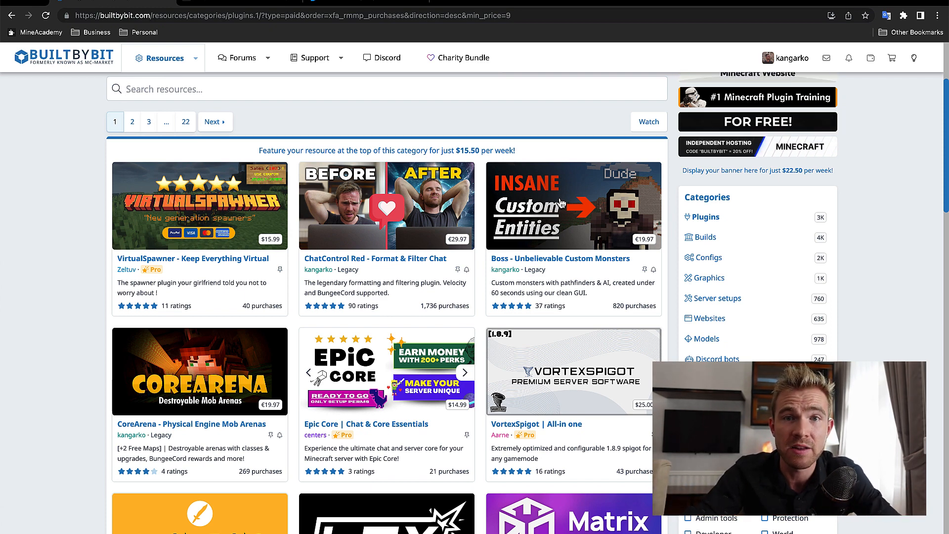
{"action": "scroll", "scroll_direction": "down", "scroll_amount": 3}
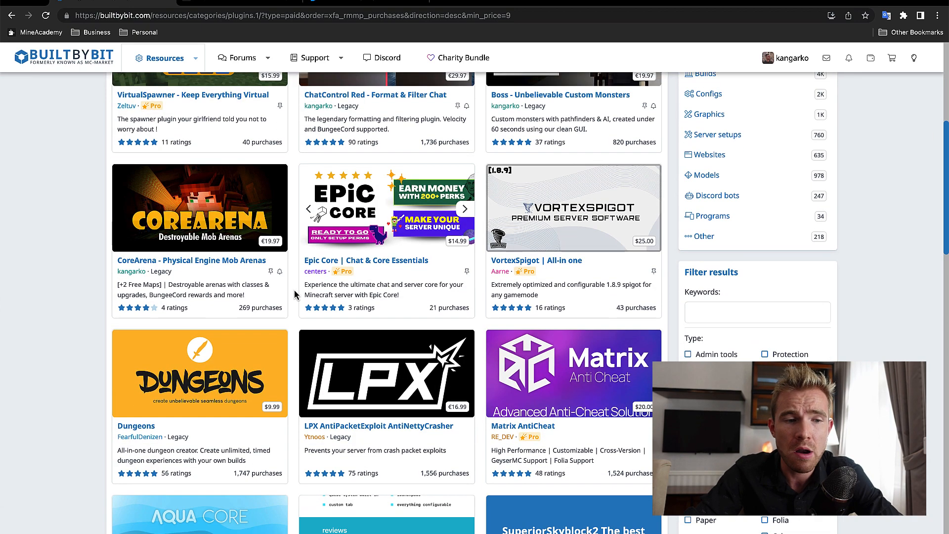
{"action": "mouse_move", "coordinate": [293, 298]}
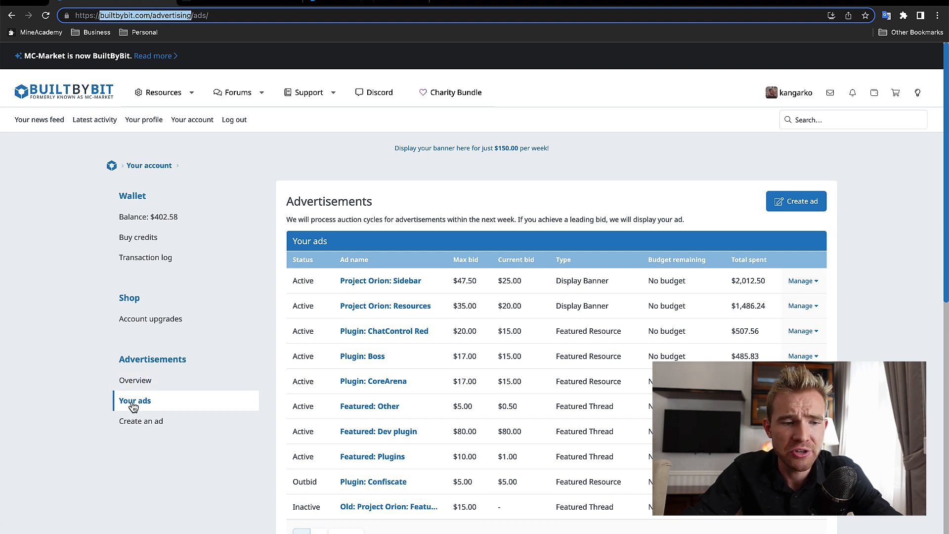
{"action": "mouse_move", "coordinate": [351, 288]}
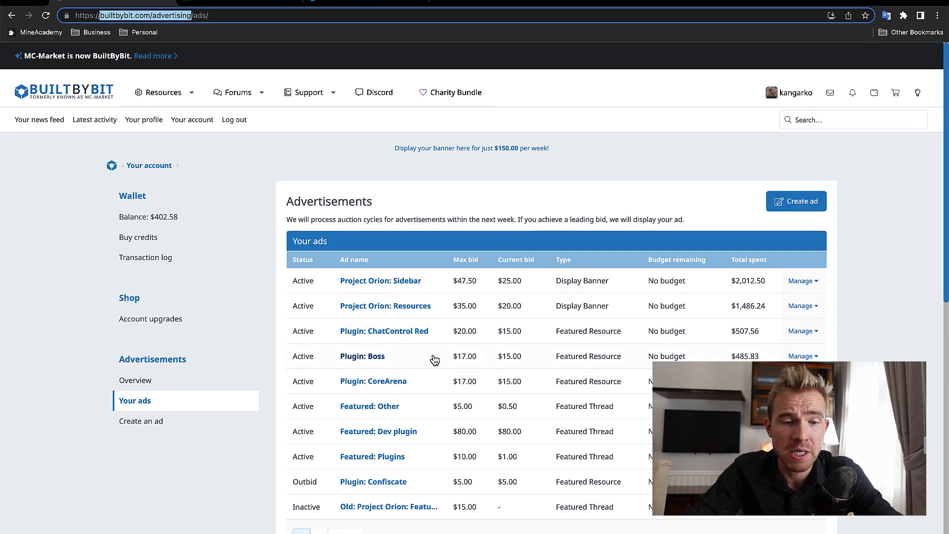
{"action": "mouse_move", "coordinate": [450, 339]}
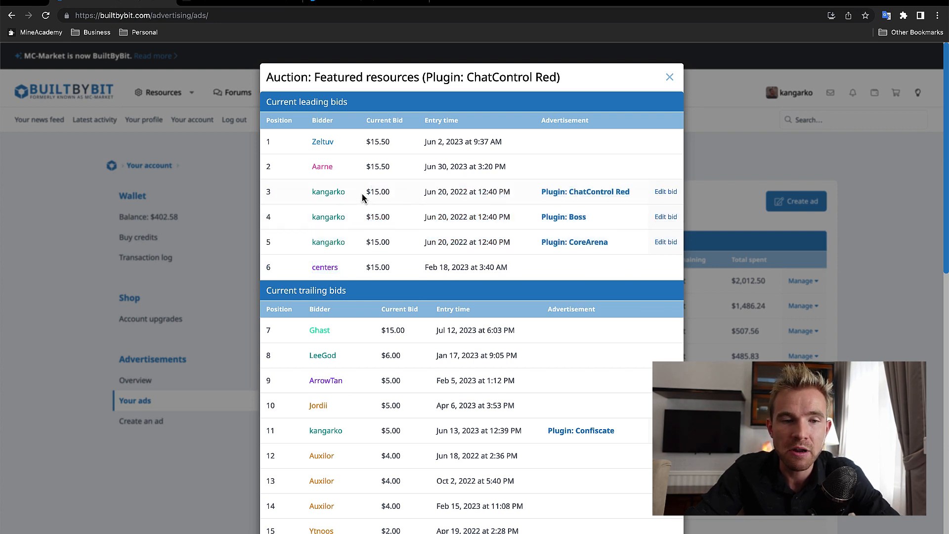
Step: Highlight the leading bids, then close the auction details to return to the Your ads list
{"action": "double_click", "coordinate": [377, 192]}
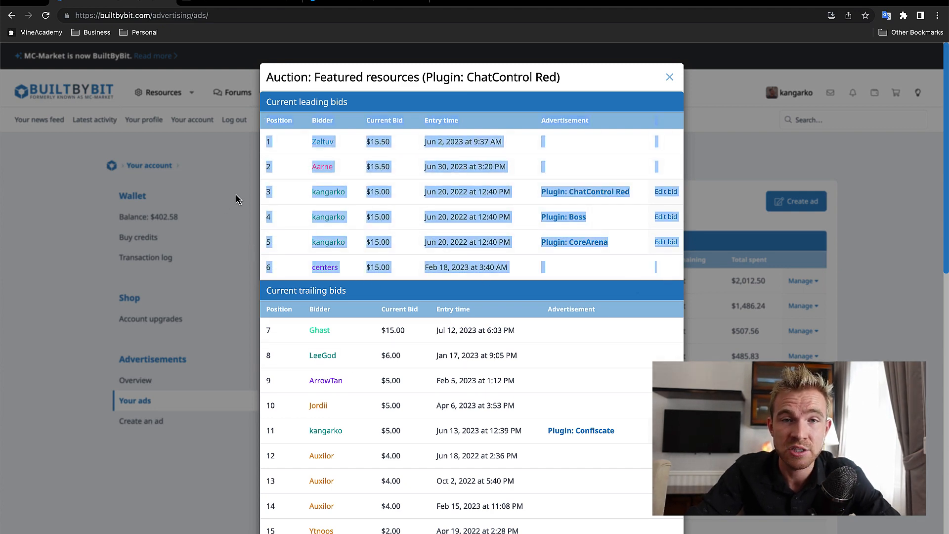
{"action": "left_click", "coordinate": [670, 77]}
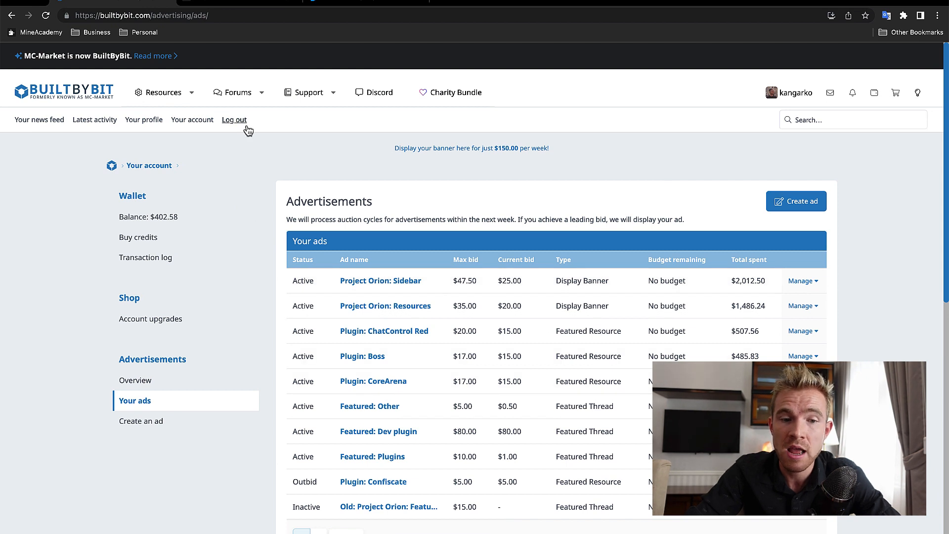
{"action": "mouse_move", "coordinate": [238, 92]}
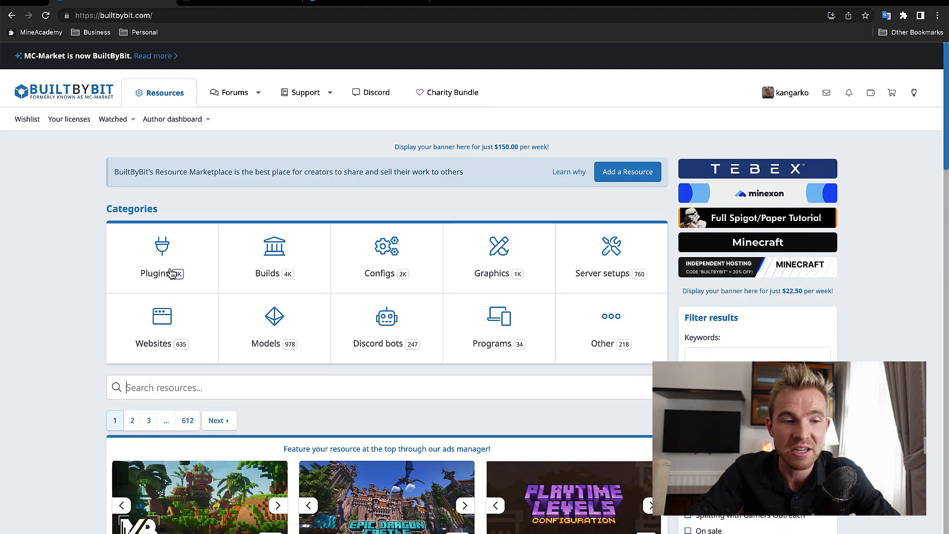
Step: Browse the Plugins category listings with VirtualSpawner, ChatControl Red and Boss on top
{"action": "left_click", "coordinate": [161, 254]}
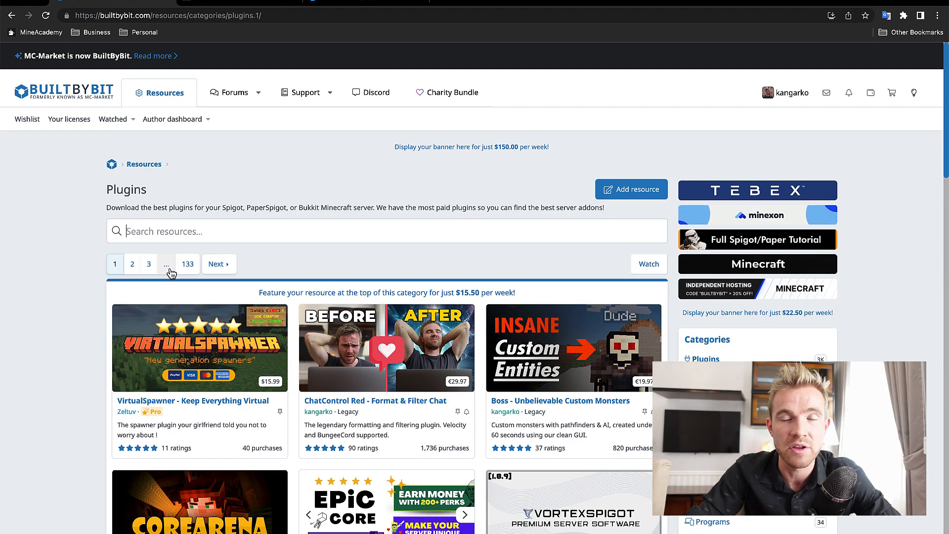
{"action": "scroll", "scroll_direction": "down", "scroll_amount": 3}
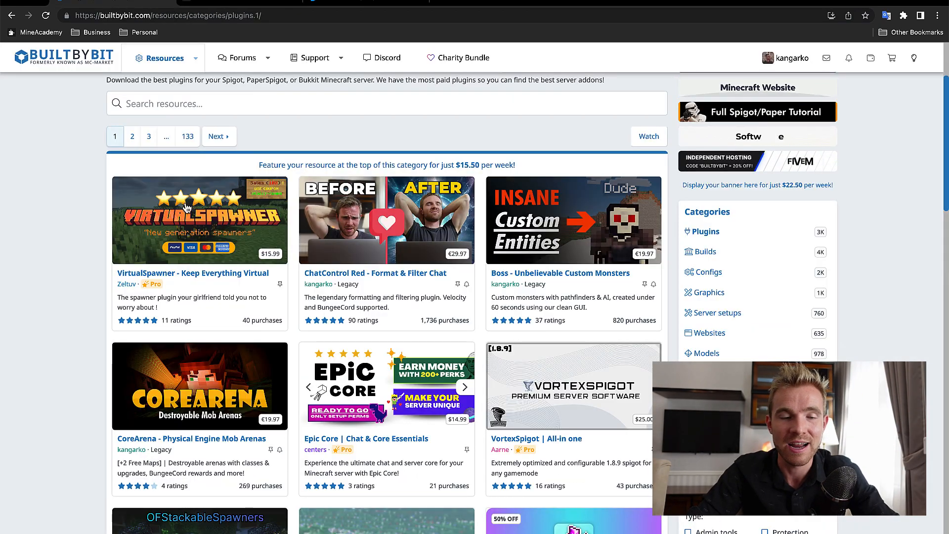
{"action": "scroll", "scroll_direction": "down", "scroll_amount": 3}
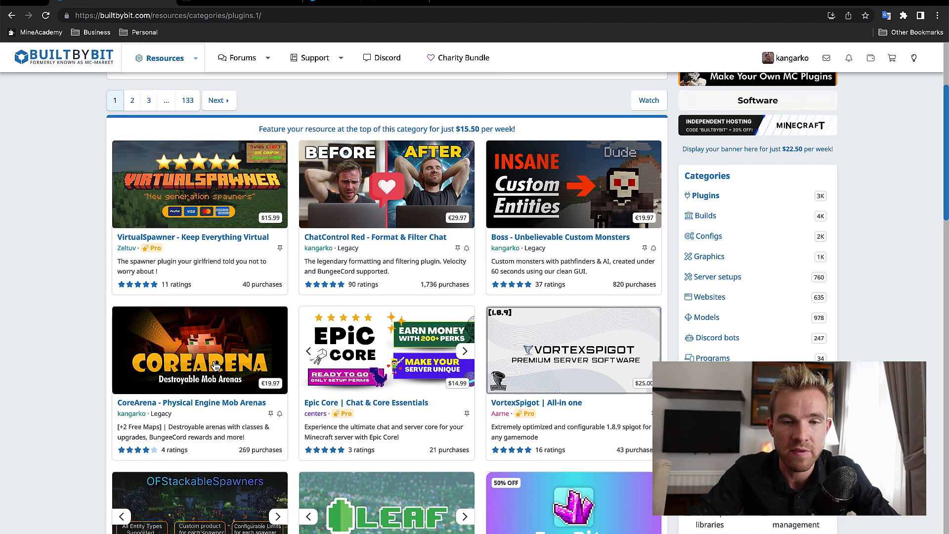
{"action": "scroll", "scroll_direction": "up", "scroll_amount": 3}
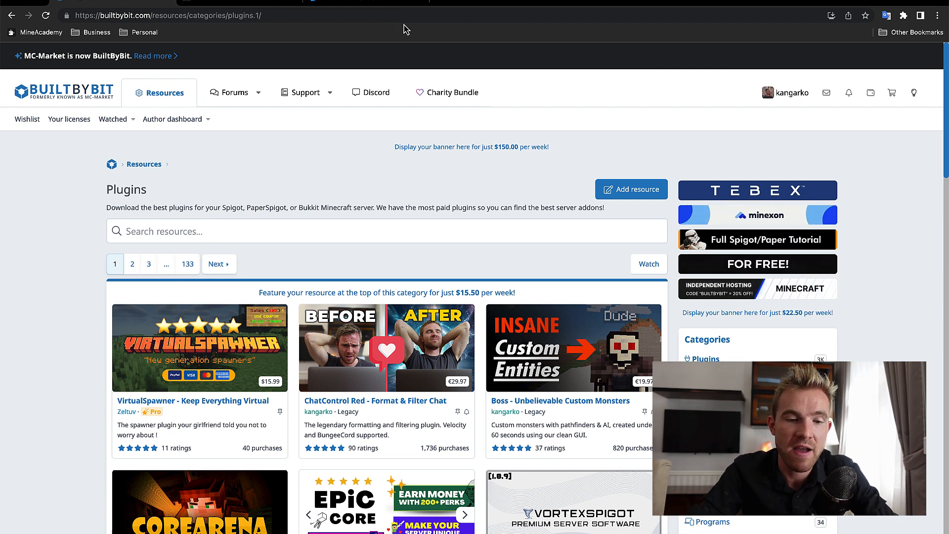
{"action": "scroll", "scroll_direction": "down", "scroll_amount": 3}
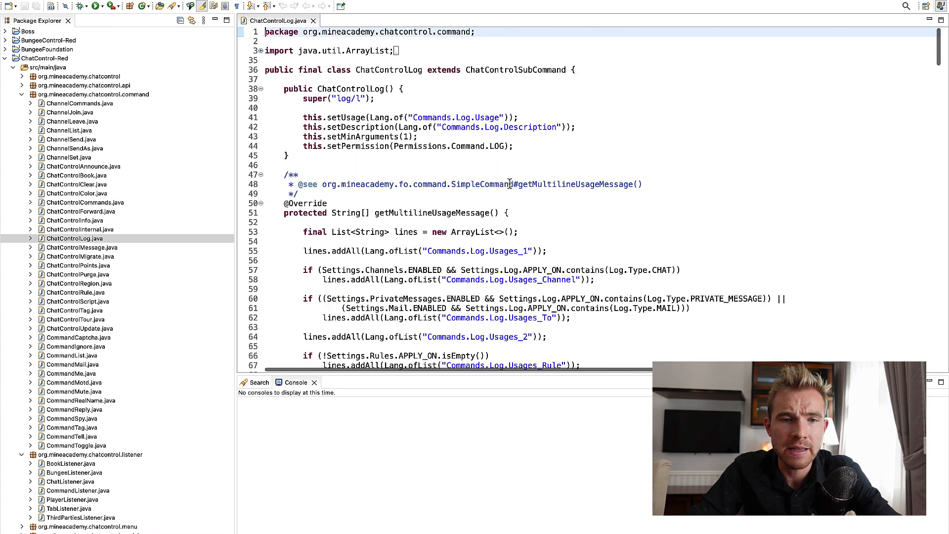
Step: Expand the org.mineacademy.chatcontrol.model package in the ChatControl-Red project tree
{"action": "scroll", "scroll_direction": "down", "scroll_amount": 3}
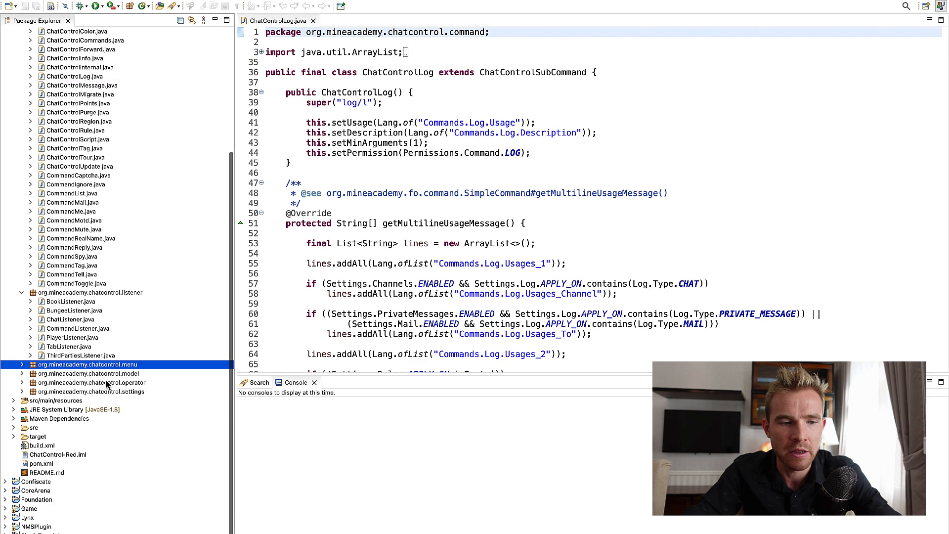
{"action": "left_click", "coordinate": [90, 391]}
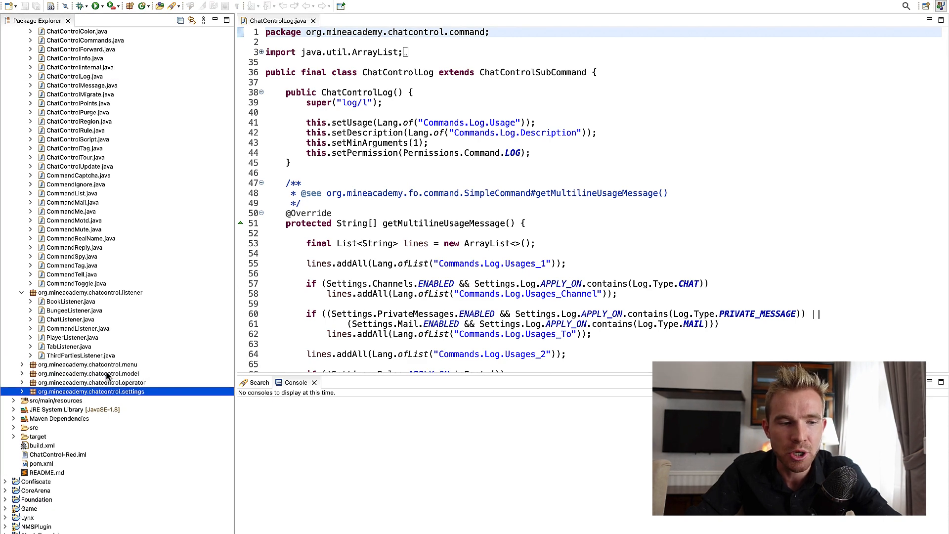
{"action": "left_click", "coordinate": [21, 374]}
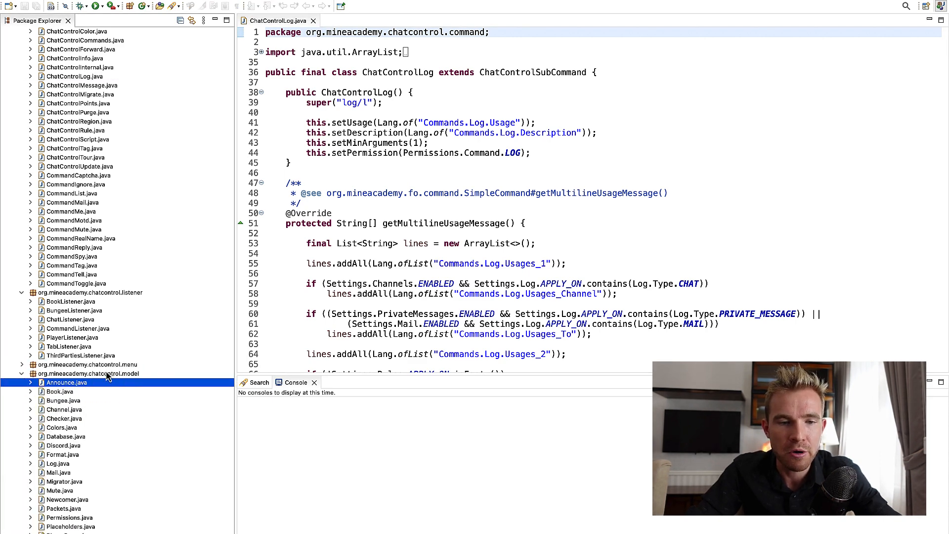
Step: View Announce.java's send method down to its TOAST announcement branch
{"action": "double_click", "coordinate": [66, 382]}
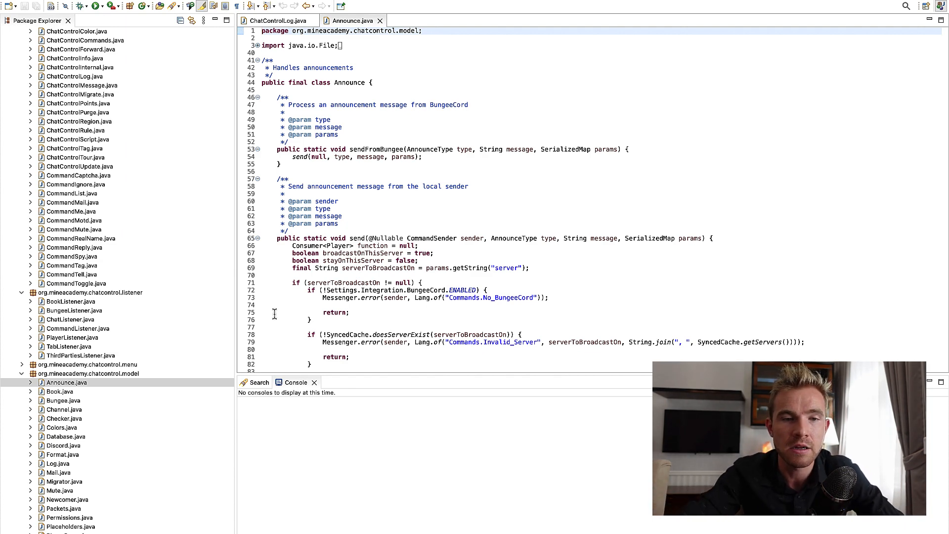
{"action": "scroll", "scroll_direction": "down", "scroll_amount": 3}
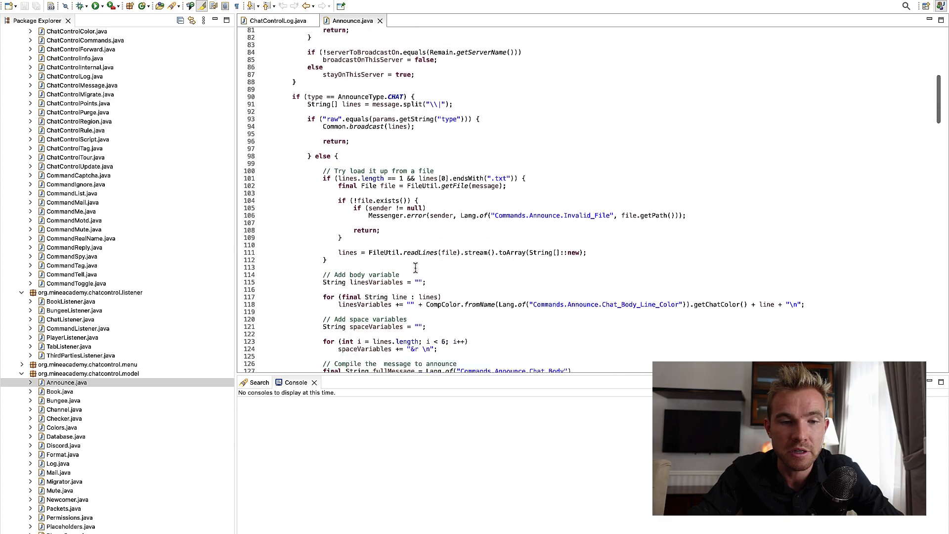
{"action": "scroll", "scroll_direction": "down", "scroll_amount": 3}
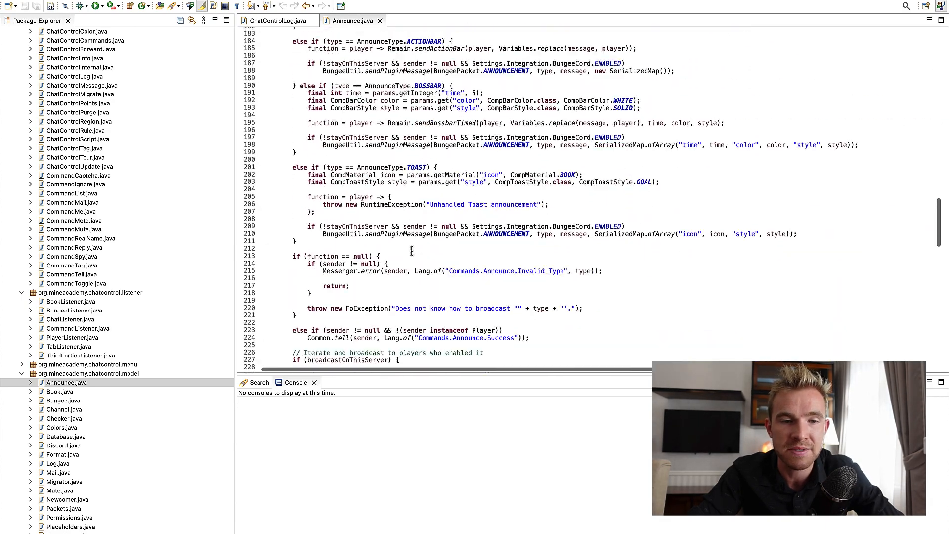
{"action": "scroll", "scroll_direction": "down", "scroll_amount": 3}
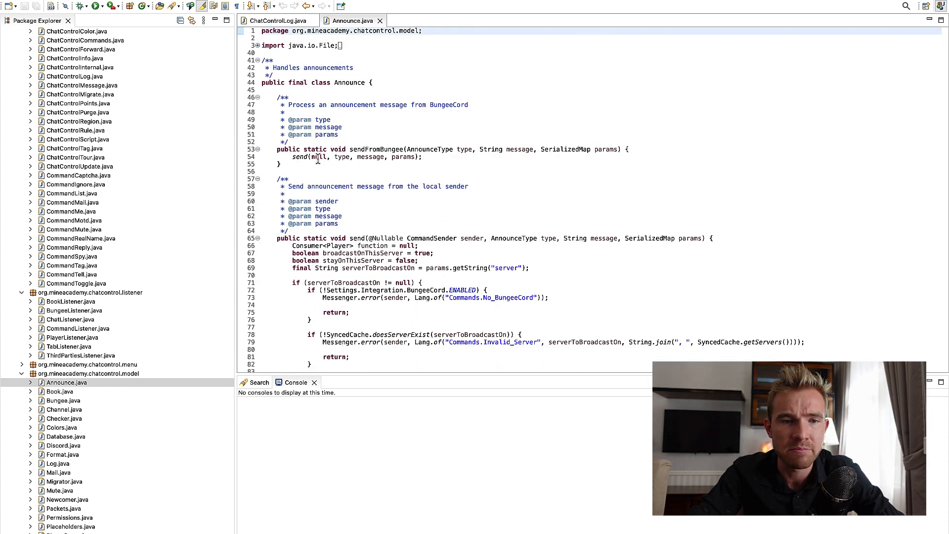
{"action": "scroll", "scroll_direction": "down", "scroll_amount": 3}
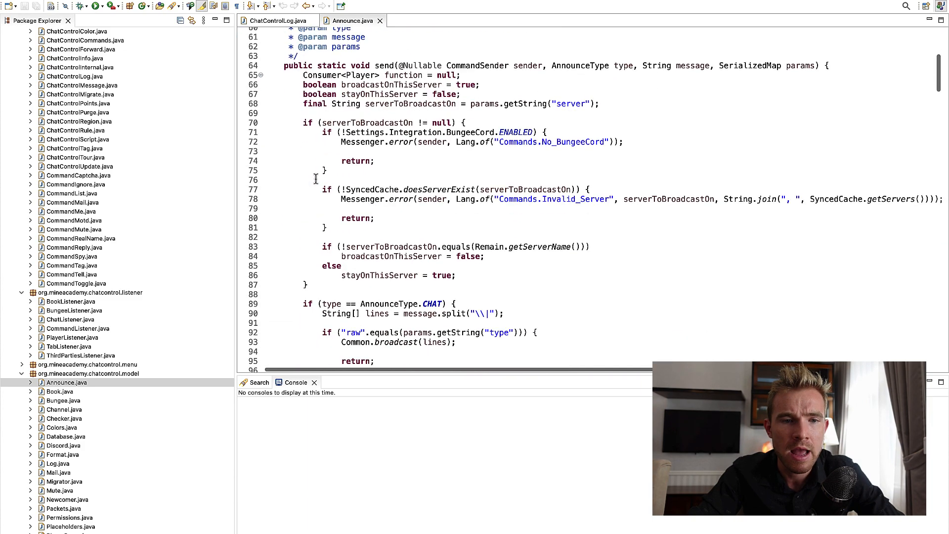
{"action": "scroll", "scroll_direction": "down", "scroll_amount": 3}
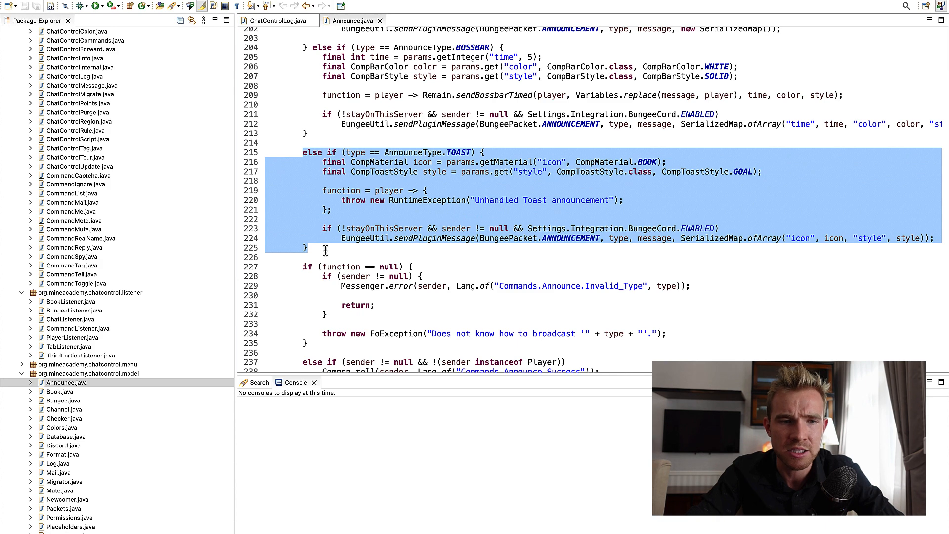
{"action": "left_click", "coordinate": [337, 247]}
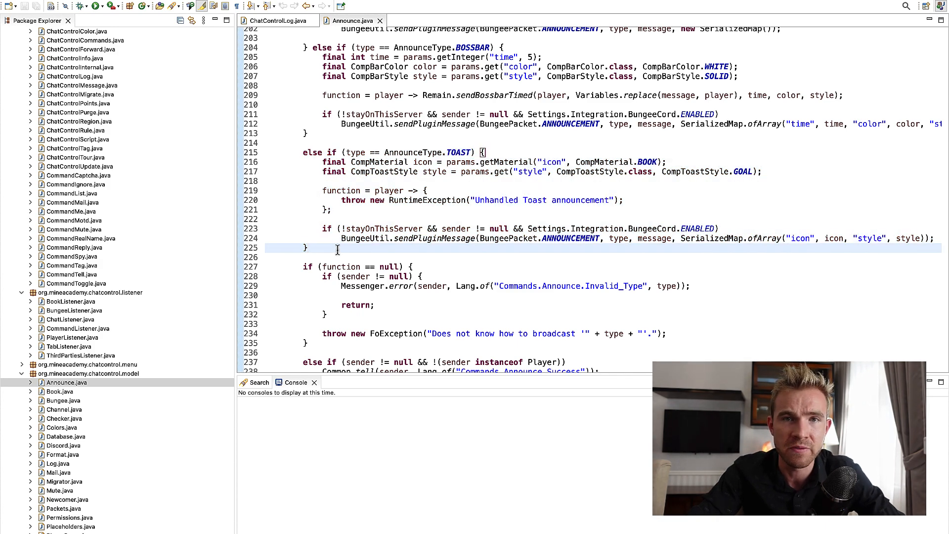